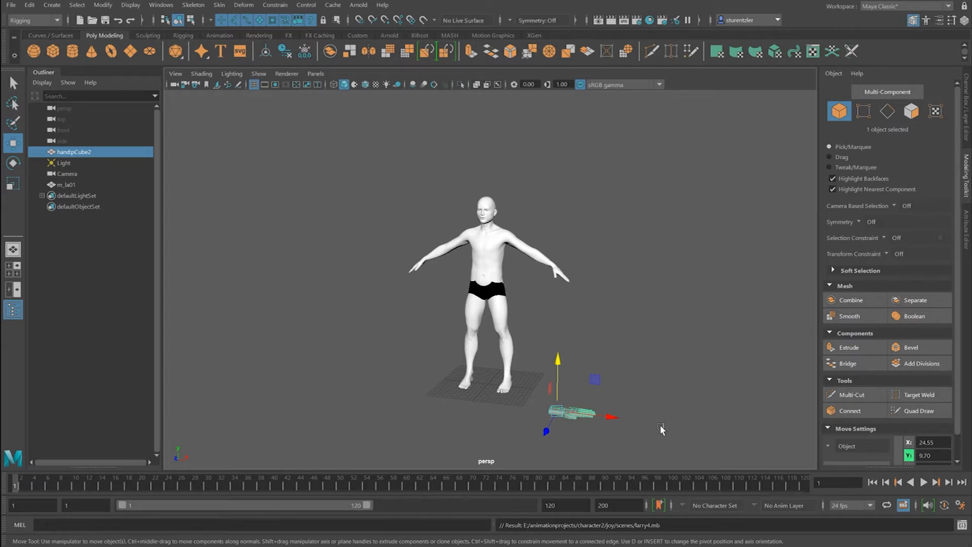
{"action": "mouse_move", "coordinate": [584, 433]}
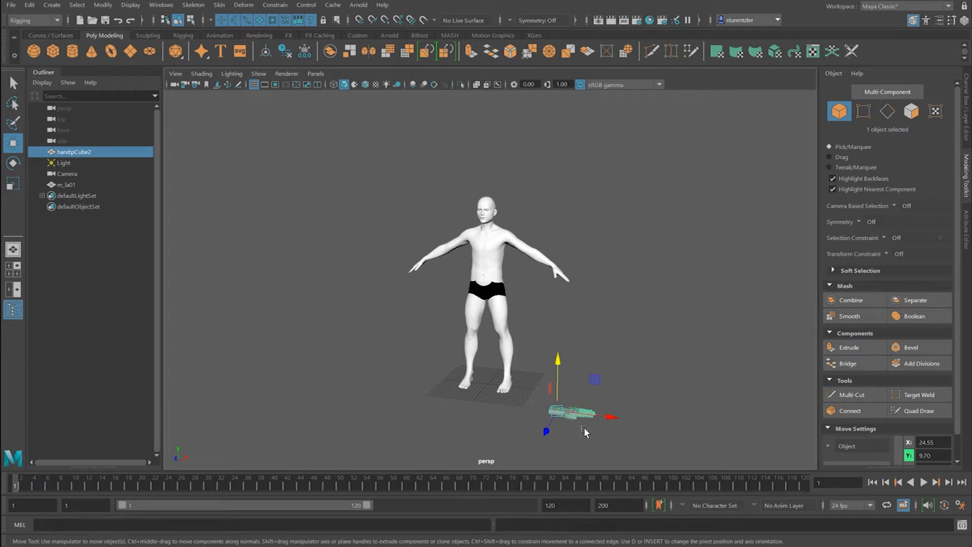
{"action": "mouse_move", "coordinate": [578, 443]}
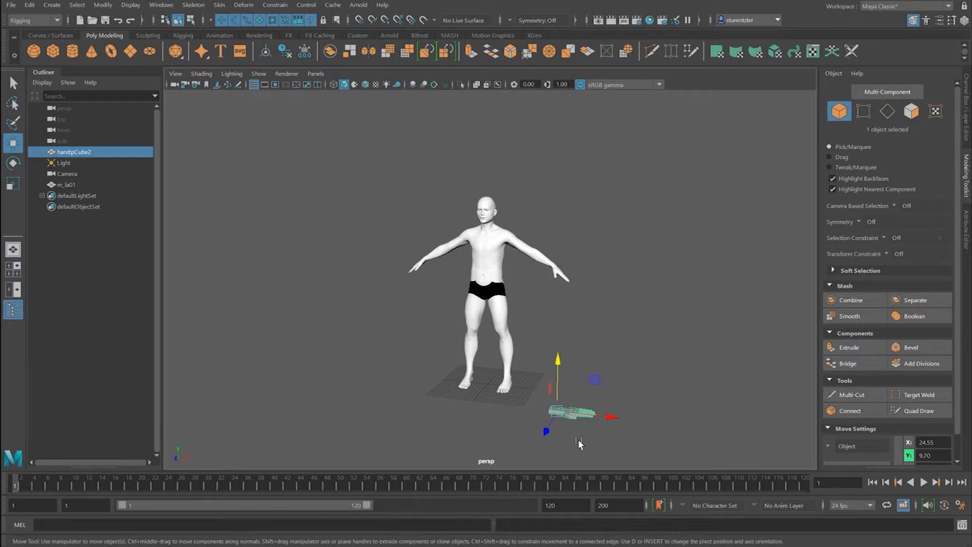
{"action": "mouse_move", "coordinate": [482, 354]}
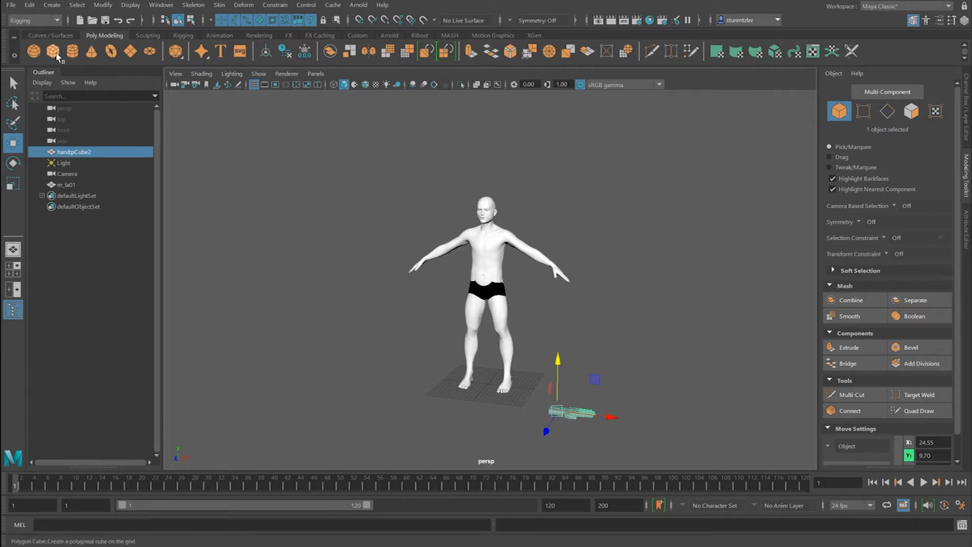
- Create a new polygon cube and raise it to the character's hip height
{"action": "left_click", "coordinate": [32, 51]}
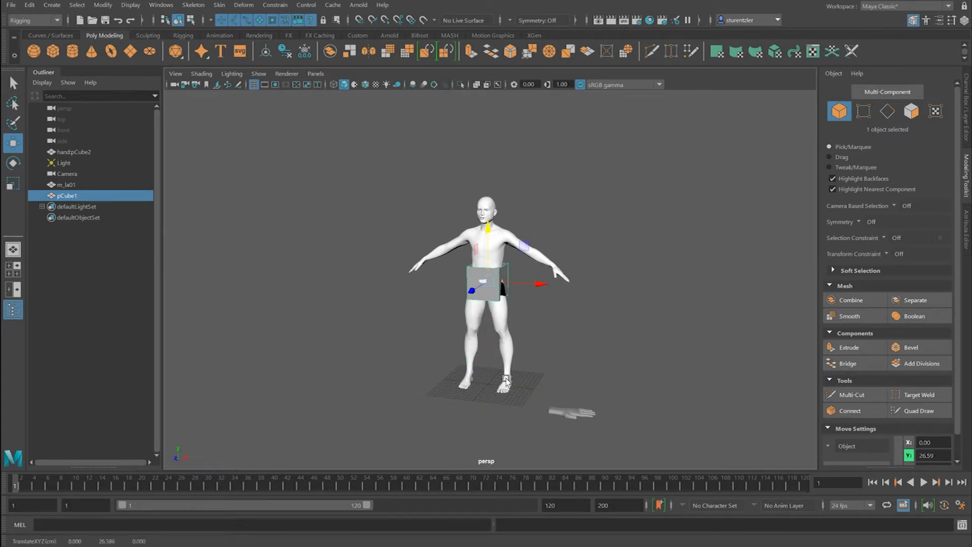
{"action": "mouse_move", "coordinate": [485, 310]}
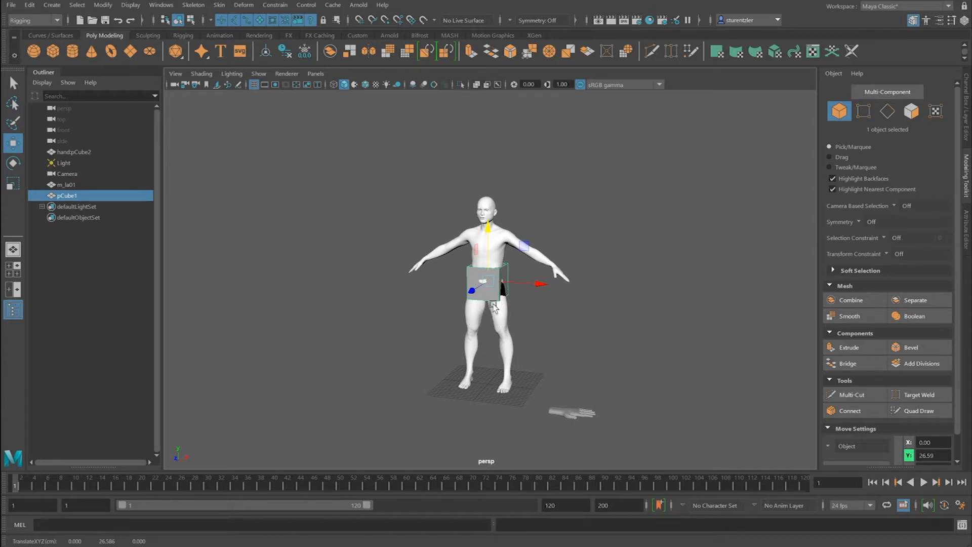
{"action": "mouse_move", "coordinate": [481, 231]}
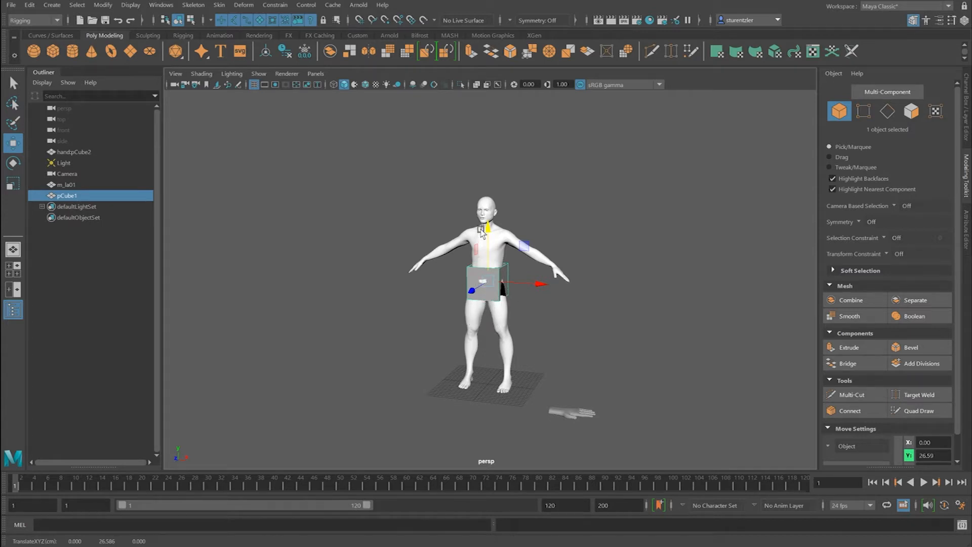
{"action": "mouse_move", "coordinate": [503, 299]}
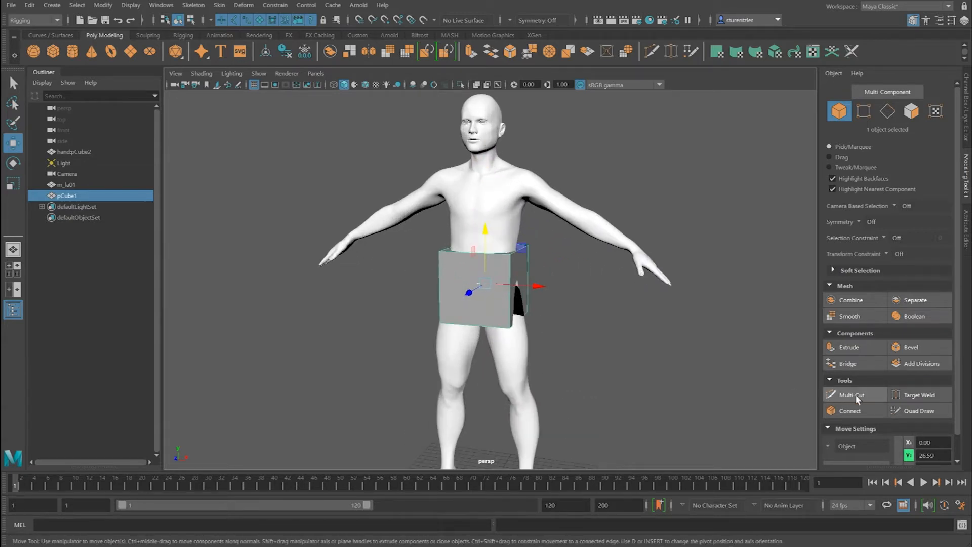
- Add edge loops with Multi-Cut and shape the cube around the pelvis in front view
{"action": "left_click", "coordinate": [855, 394]}
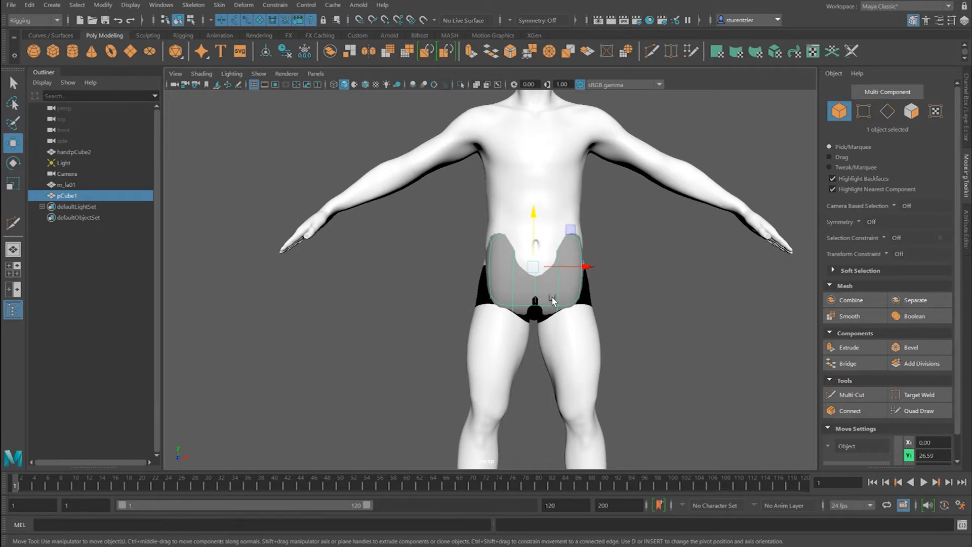
- Lower the block's top vertices and scale the sides in to hug the hips
{"action": "left_click", "coordinate": [441, 212]}
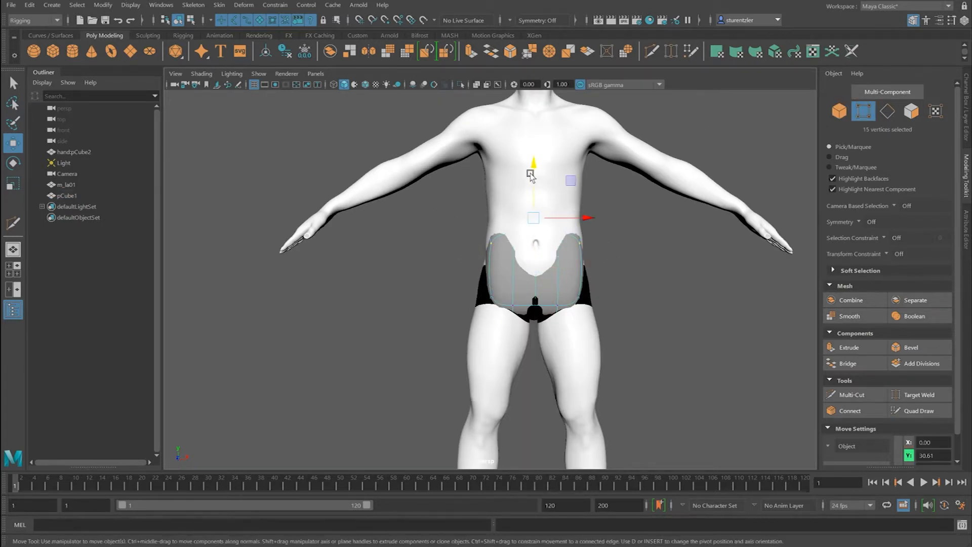
{"action": "right_click", "coordinate": [540, 285]}
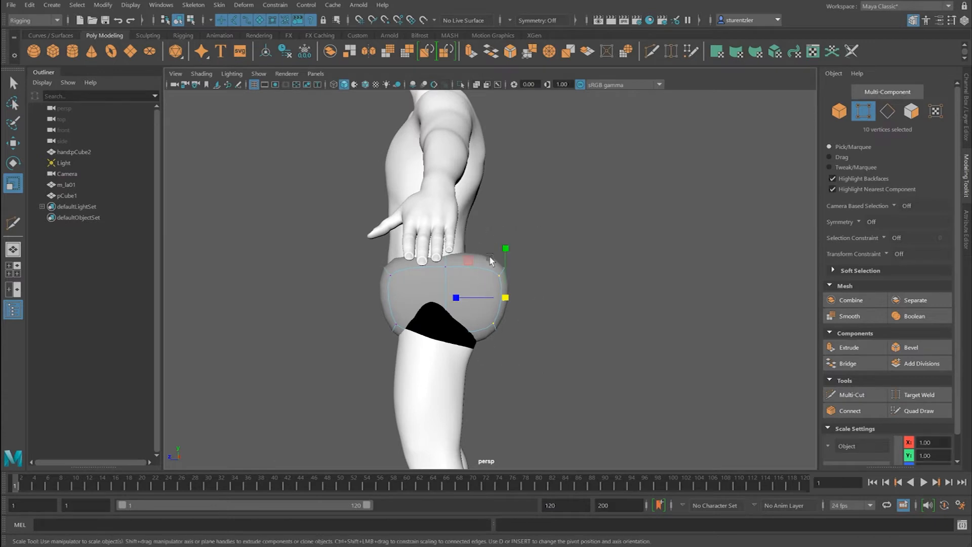
{"action": "left_click", "coordinate": [12, 143]}
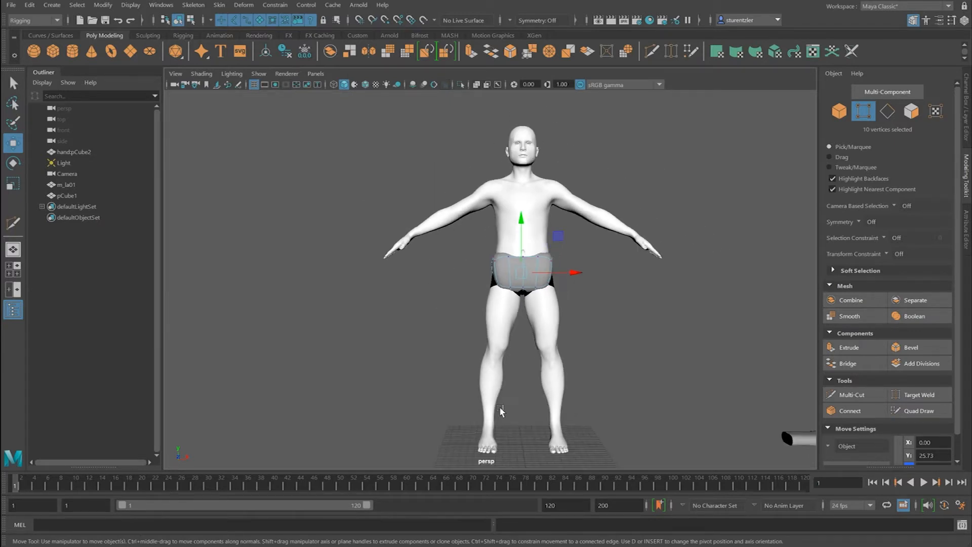
{"action": "mouse_move", "coordinate": [421, 191]}
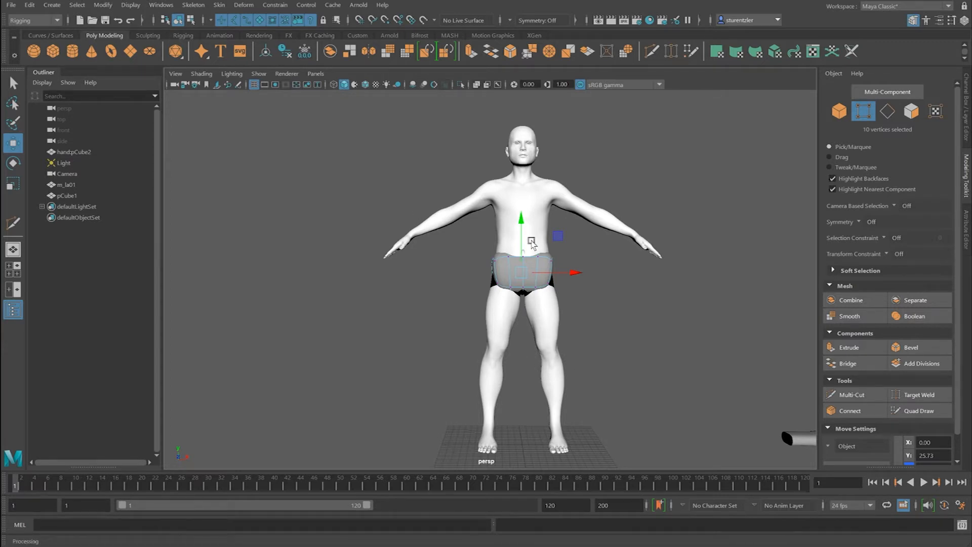
{"action": "mouse_move", "coordinate": [652, 287]}
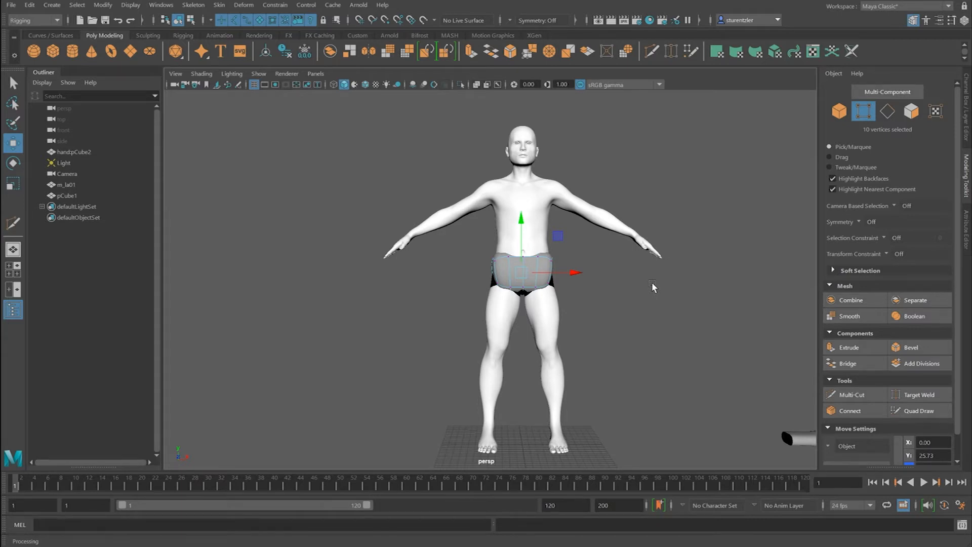
{"action": "mouse_move", "coordinate": [651, 287]}
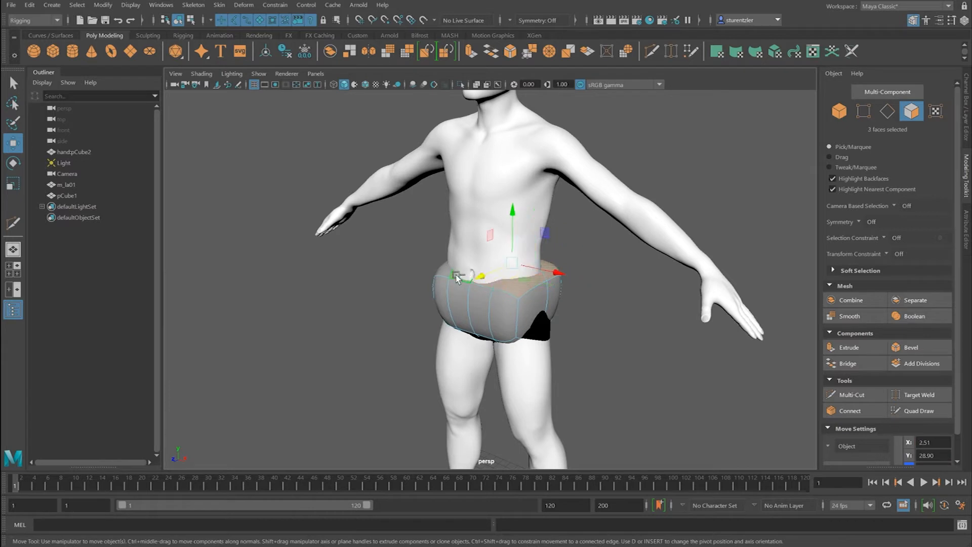
- Set Symmetry to Topology on the centre edge and pull the top up to the shoulders
{"action": "left_click", "coordinate": [803, 254]}
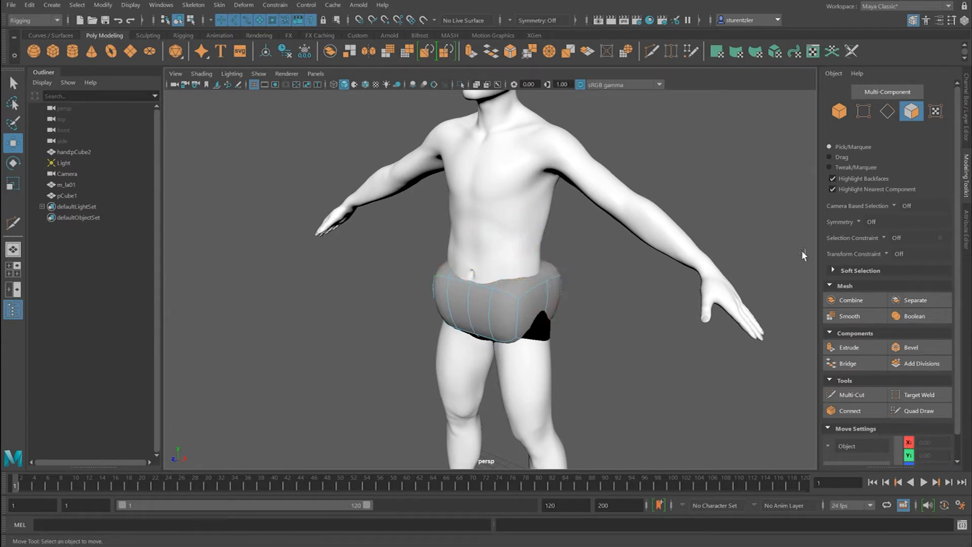
{"action": "mouse_move", "coordinate": [858, 222]}
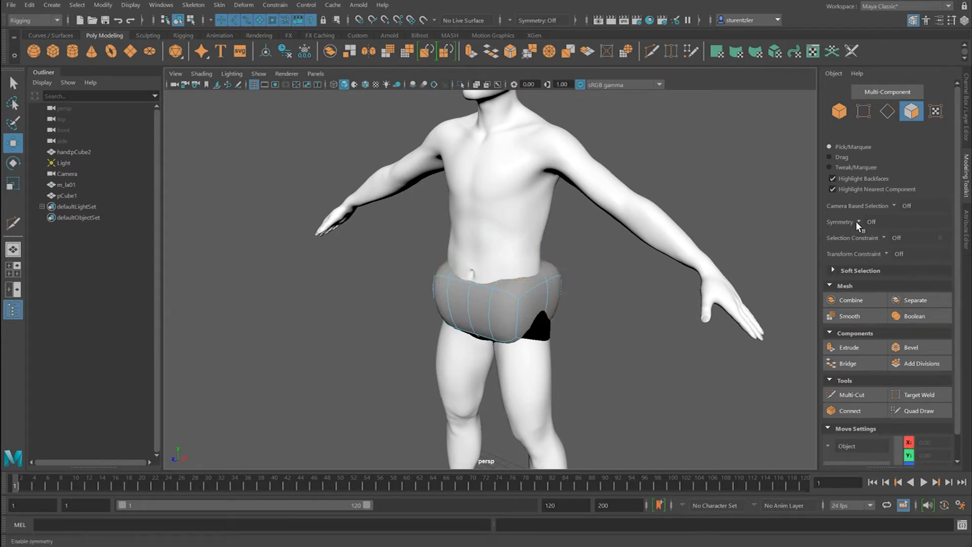
{"action": "left_click", "coordinate": [886, 111]}
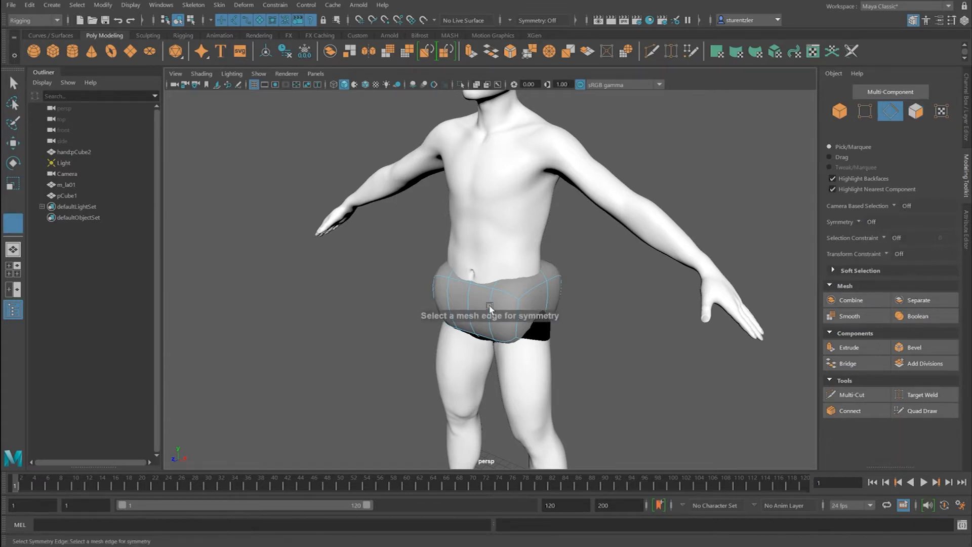
{"action": "left_click", "coordinate": [487, 308]}
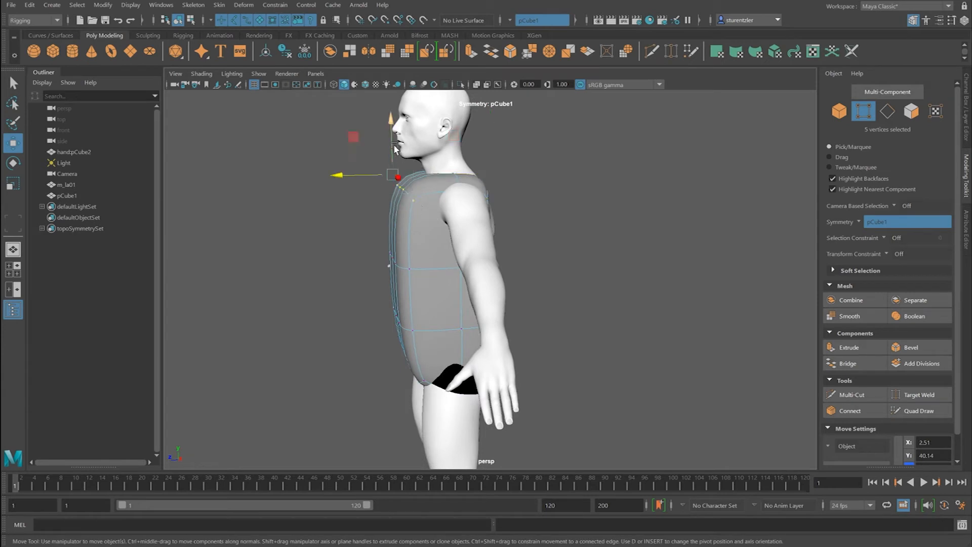
- Move the shoulder and side vertices to match the chest and waist silhouette
{"action": "left_click_drag", "start_coordinate": [390, 174], "coordinate": [375, 213]}
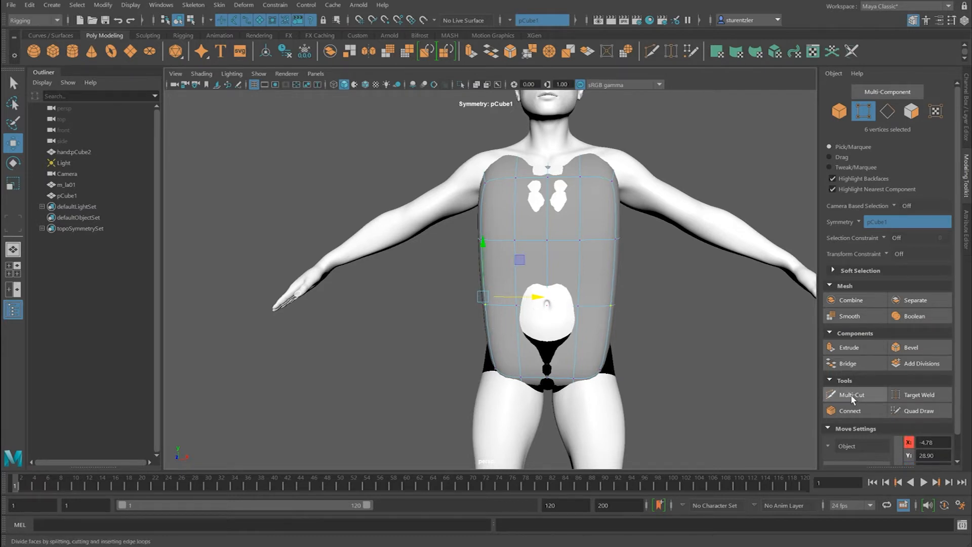
- Insert an extra edge loop across the torso and scale its lower sides toward the waist
{"action": "left_click", "coordinate": [853, 393]}
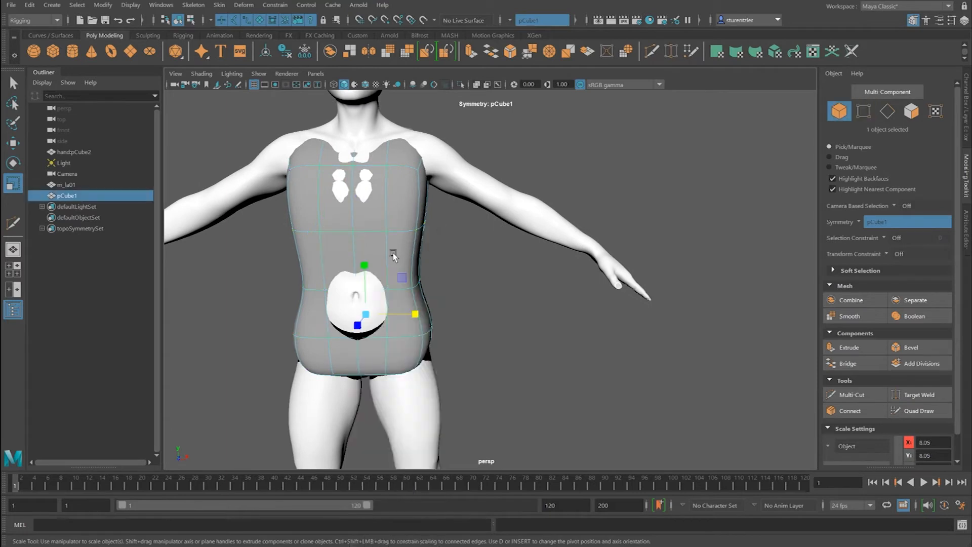
- Duplicate the torso mesh as pCube2 and move it out beside the outstretched arm
{"action": "left_click", "coordinate": [29, 5]}
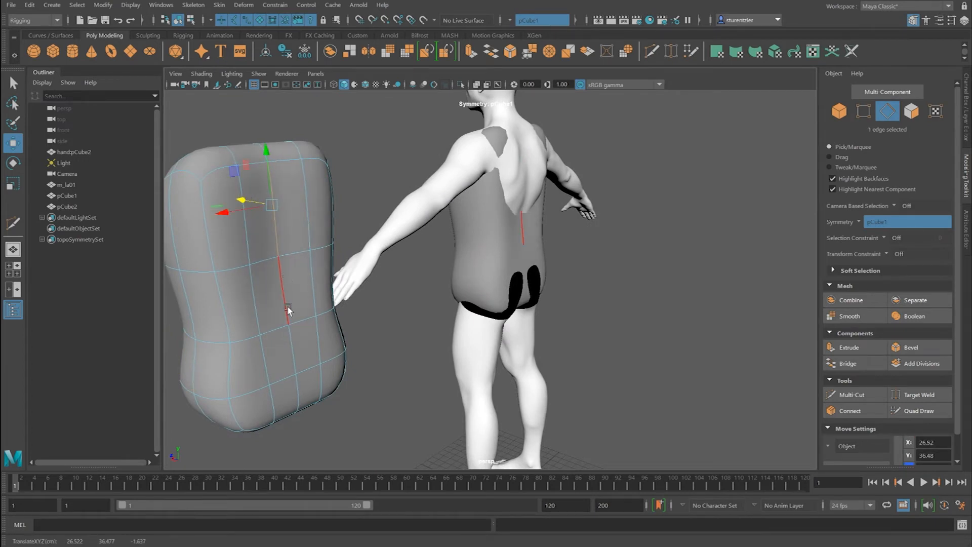
- Return pCube2 to Object Mode, then select its bottom faces in Face mode
{"action": "right_click", "coordinate": [288, 310]}
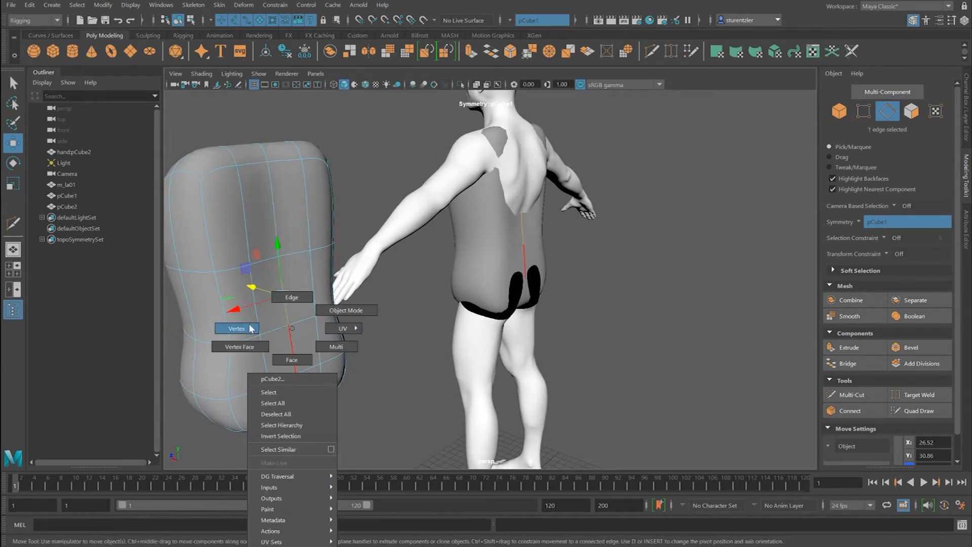
{"action": "left_click", "coordinate": [236, 328]}
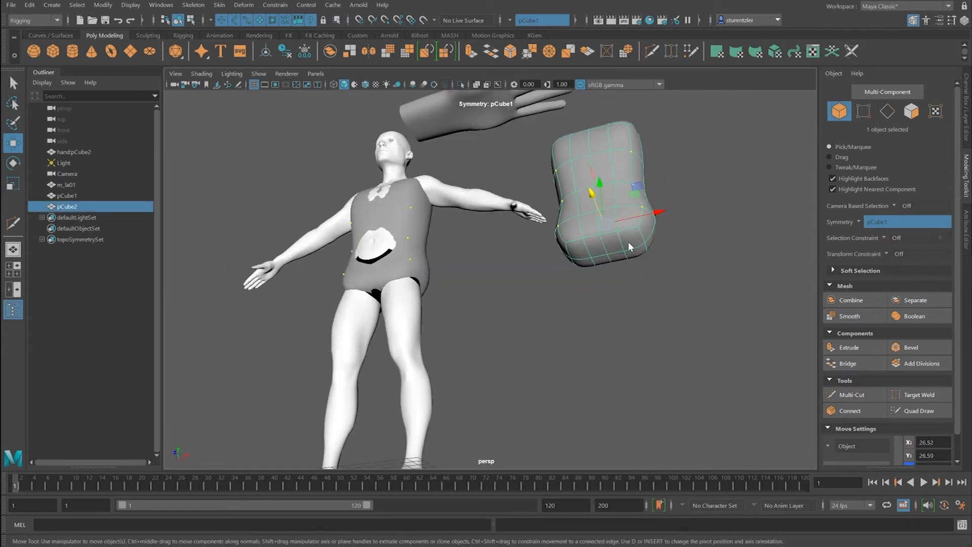
{"action": "left_click", "coordinate": [631, 254]}
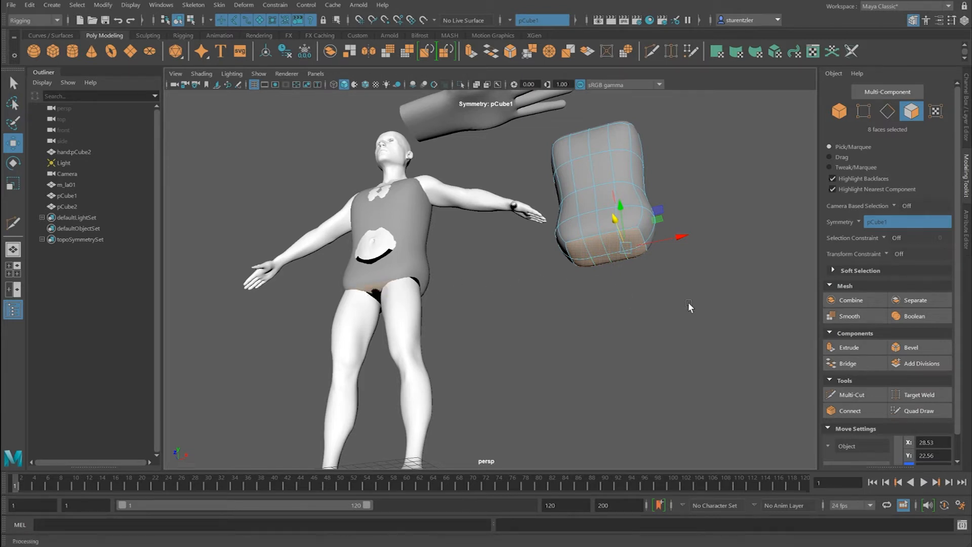
{"action": "left_click", "coordinate": [619, 248]}
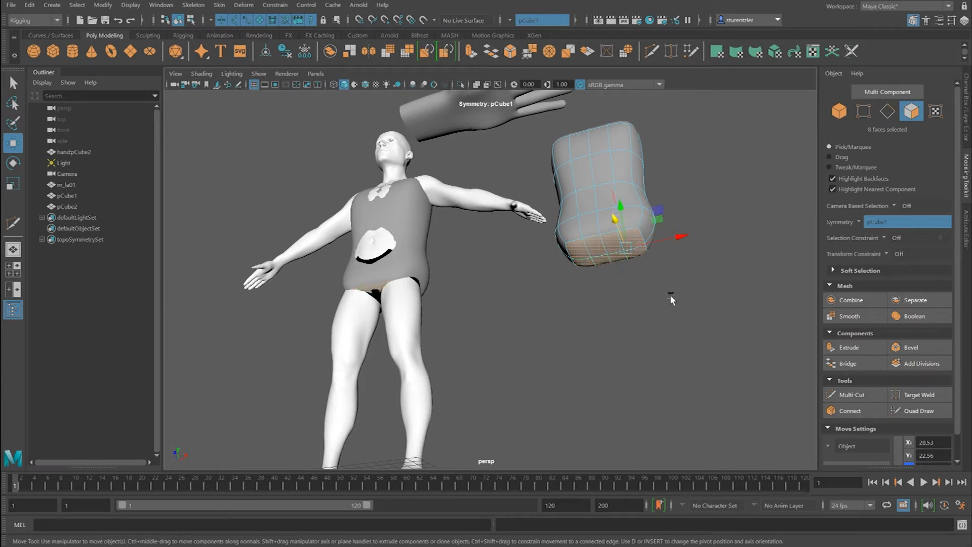
- Turn Symmetry off and extrude the base faces into two short leg stubs
{"action": "left_click", "coordinate": [906, 222]}
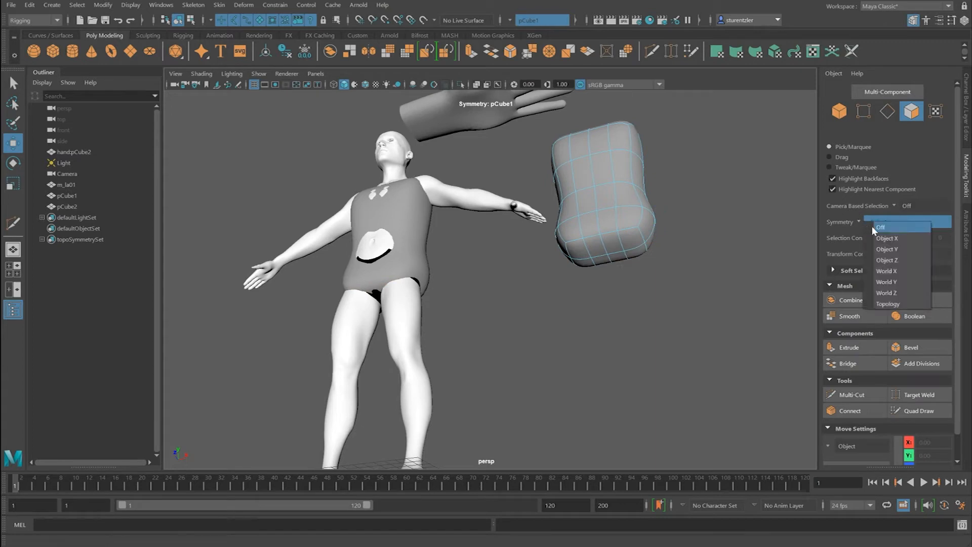
{"action": "left_click", "coordinate": [879, 225]}
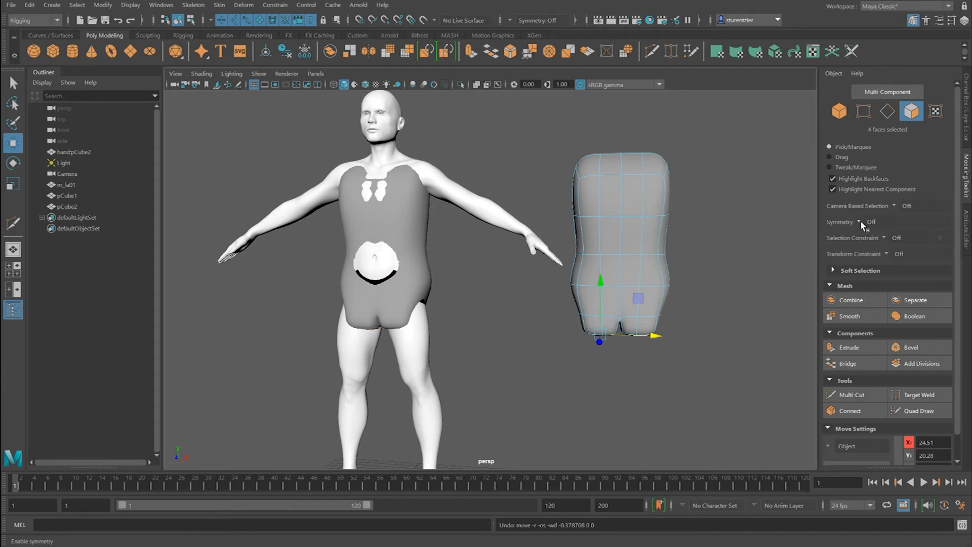
- Re-enable Topology symmetry on pCube2 using its centre edge as the seam
{"action": "left_click", "coordinate": [863, 221]}
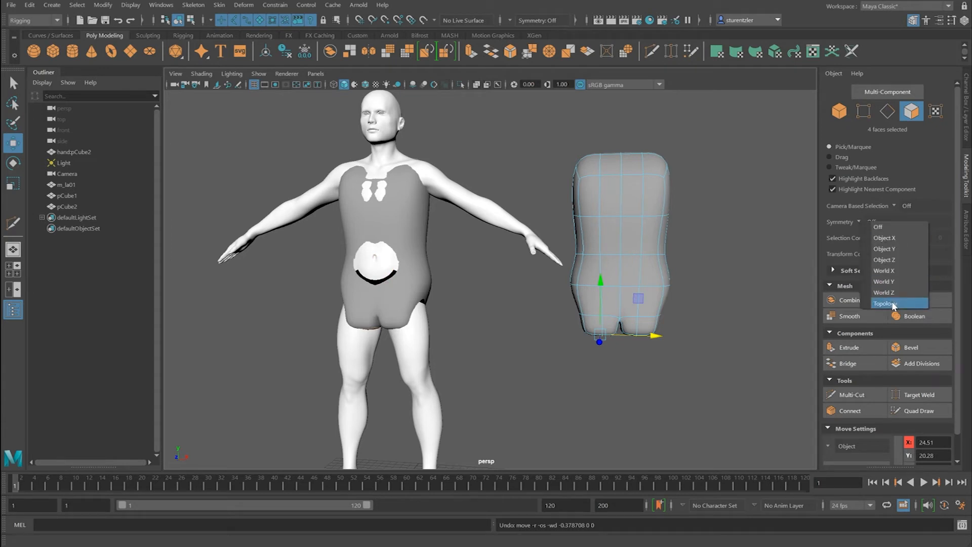
{"action": "left_click", "coordinate": [885, 302]}
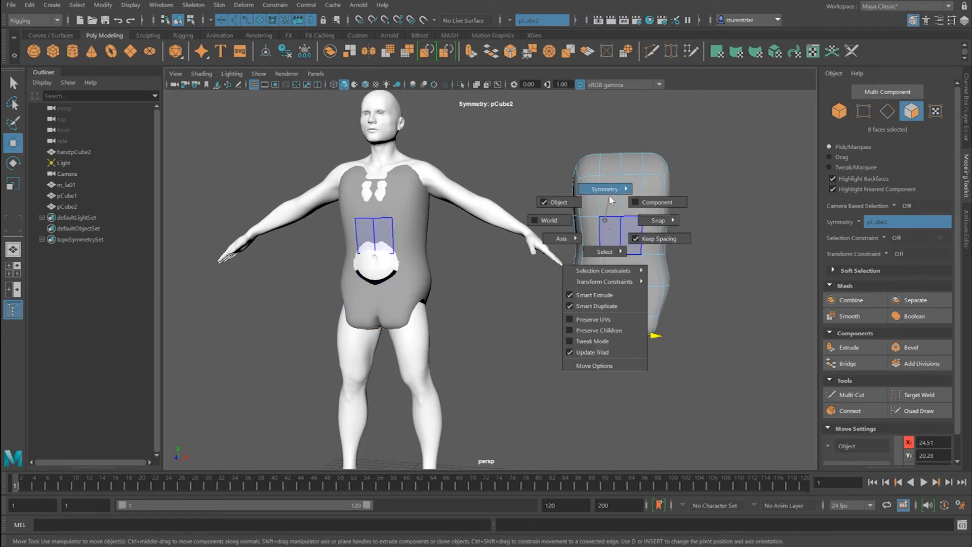
{"action": "left_click", "coordinate": [605, 188]}
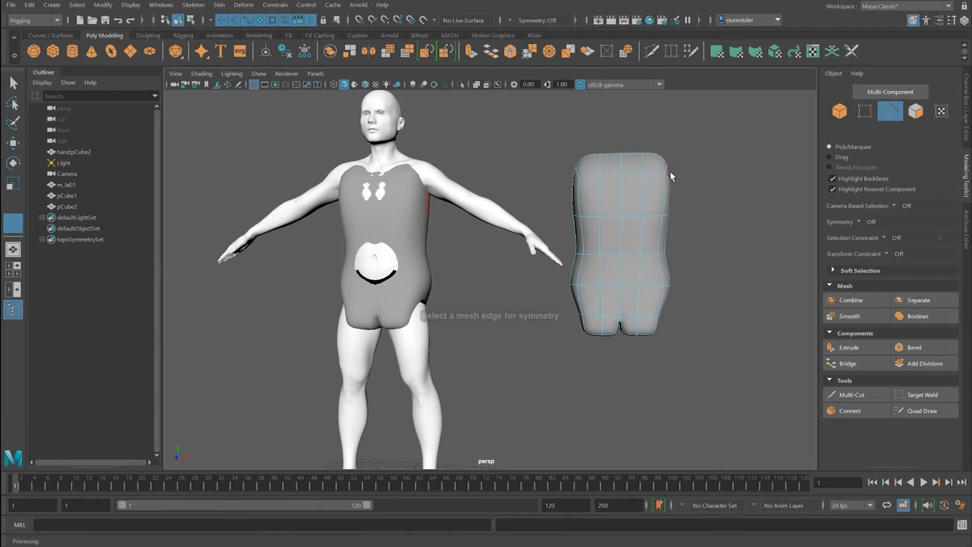
{"action": "left_click", "coordinate": [619, 193]}
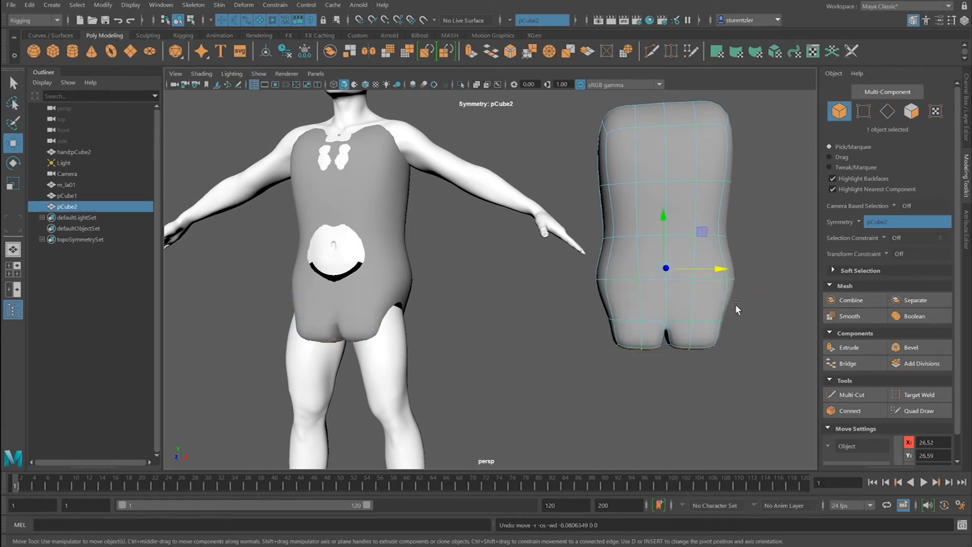
- With Symmetry off, delete half of the torso block's faces, leaving a single half of pCube2
{"action": "left_click", "coordinate": [67, 195]}
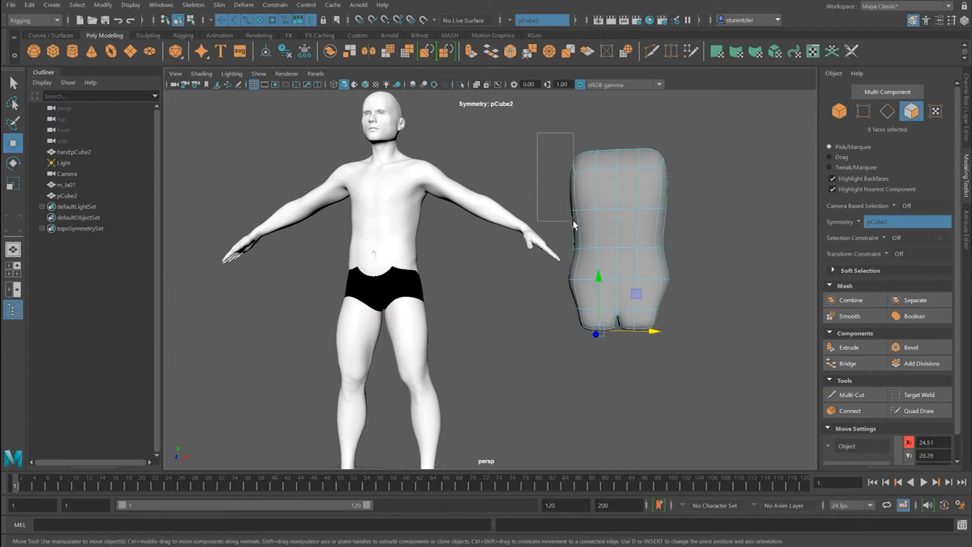
{"action": "left_click", "coordinate": [894, 222]}
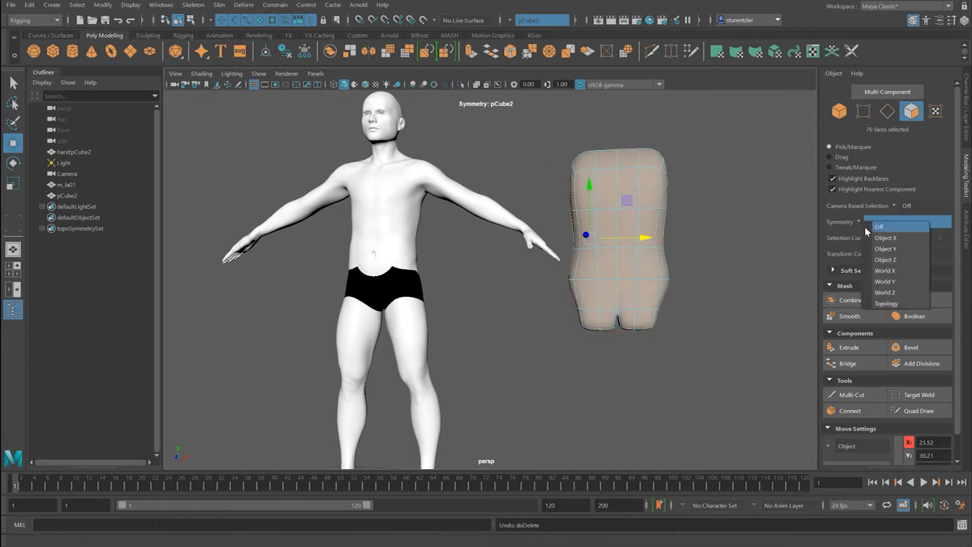
{"action": "left_click", "coordinate": [879, 226]}
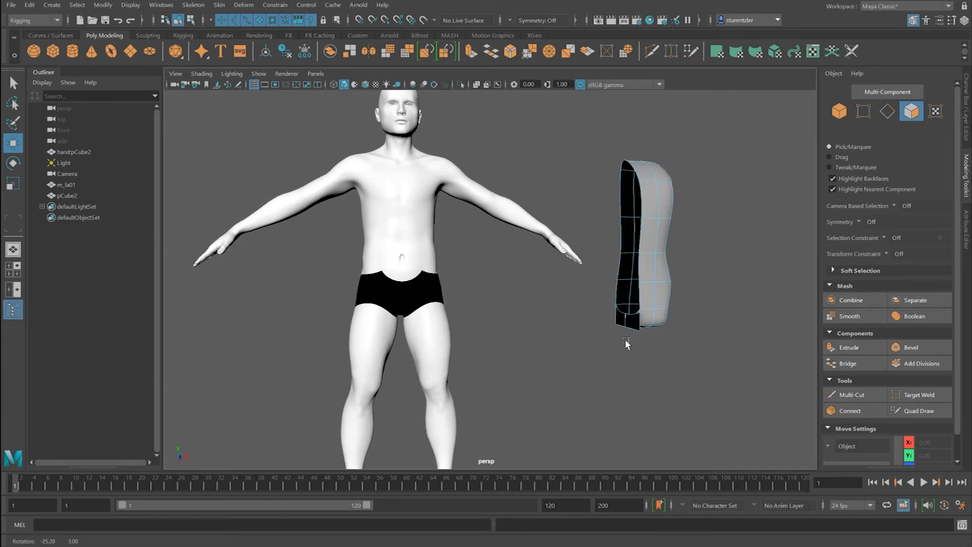
{"action": "left_click", "coordinate": [624, 319]}
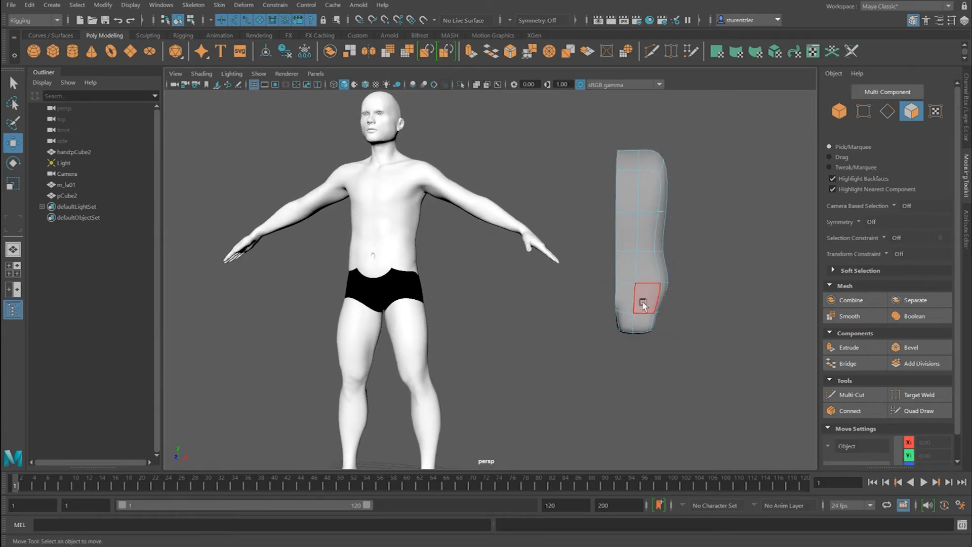
{"action": "left_click", "coordinate": [644, 303]}
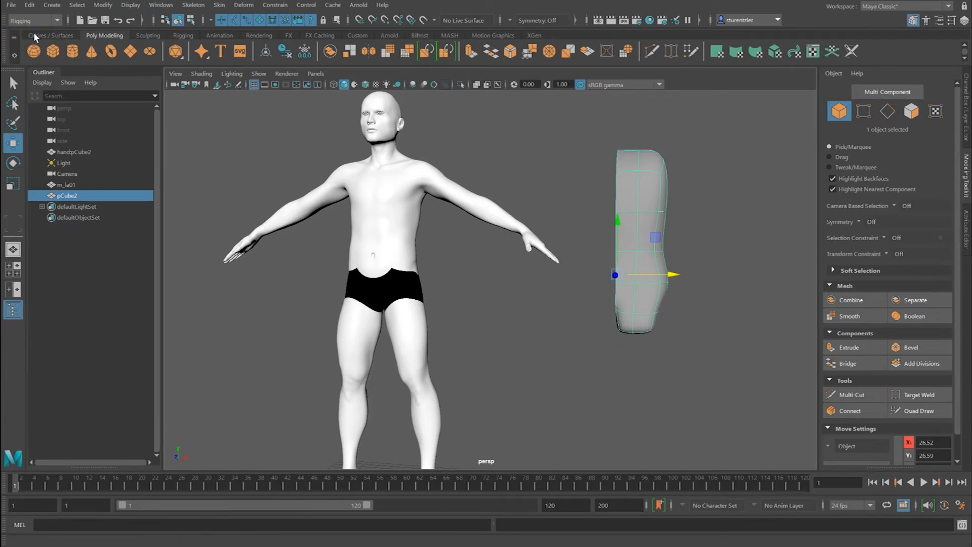
{"action": "left_click", "coordinate": [188, 5]}
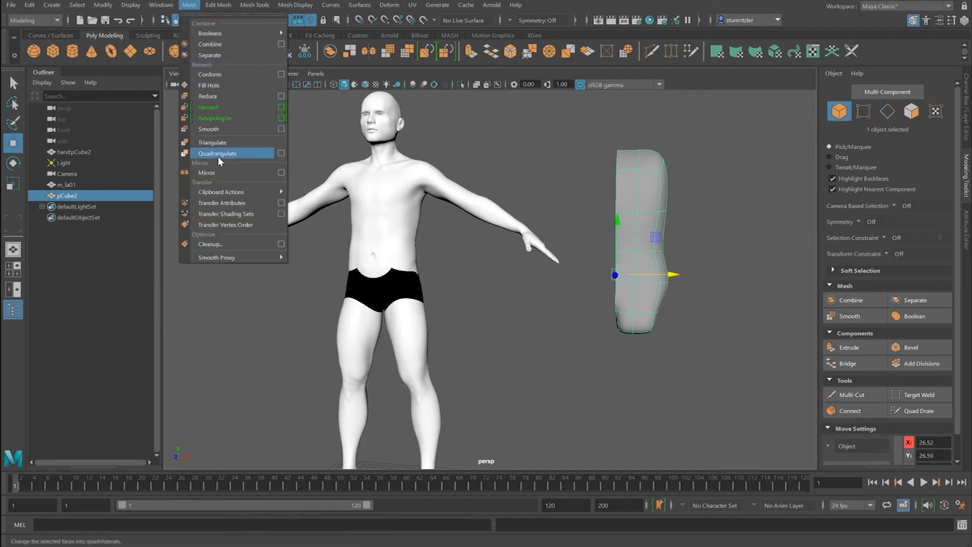
- Mirror the half block into a full two-lobed torso with symmetry active again on pCube2
{"action": "left_click", "coordinate": [205, 172]}
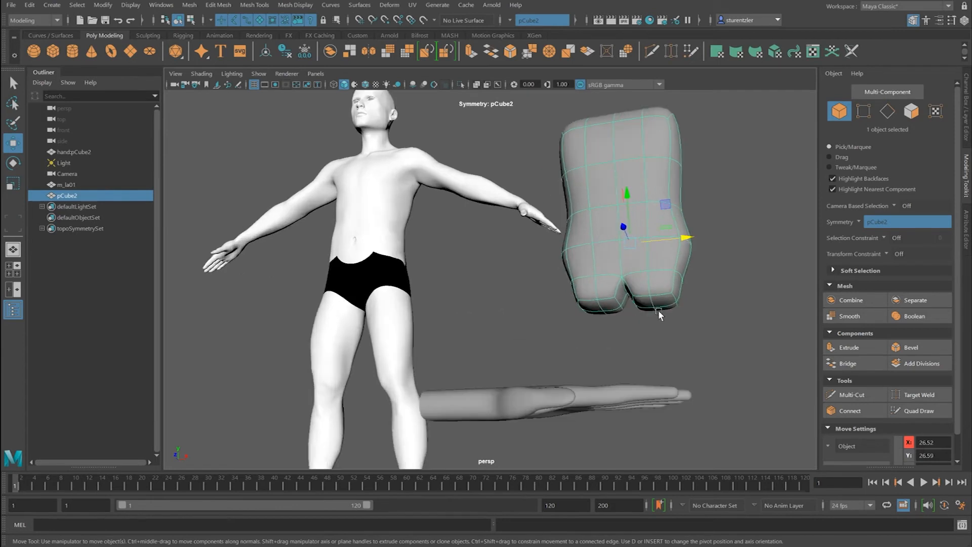
{"action": "left_click", "coordinate": [620, 304]}
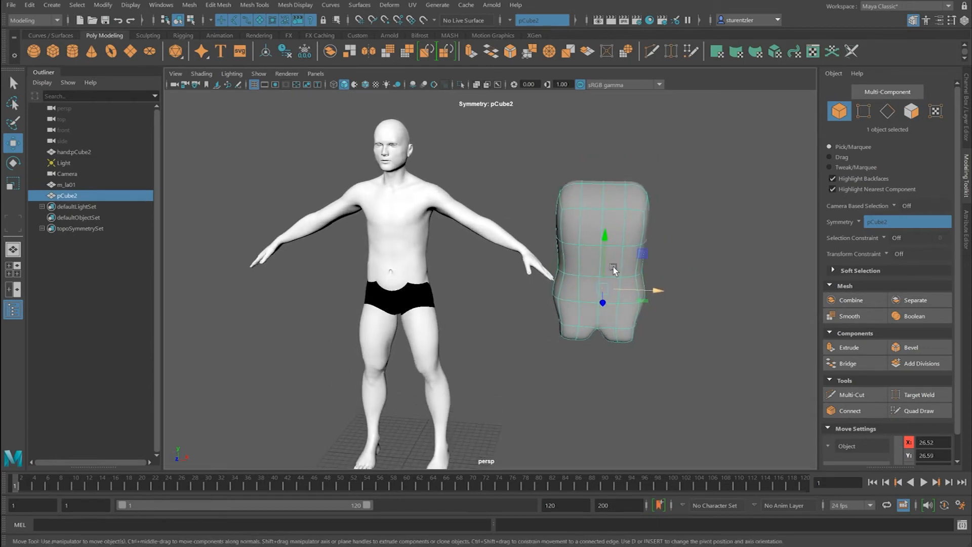
{"action": "left_click", "coordinate": [29, 5]}
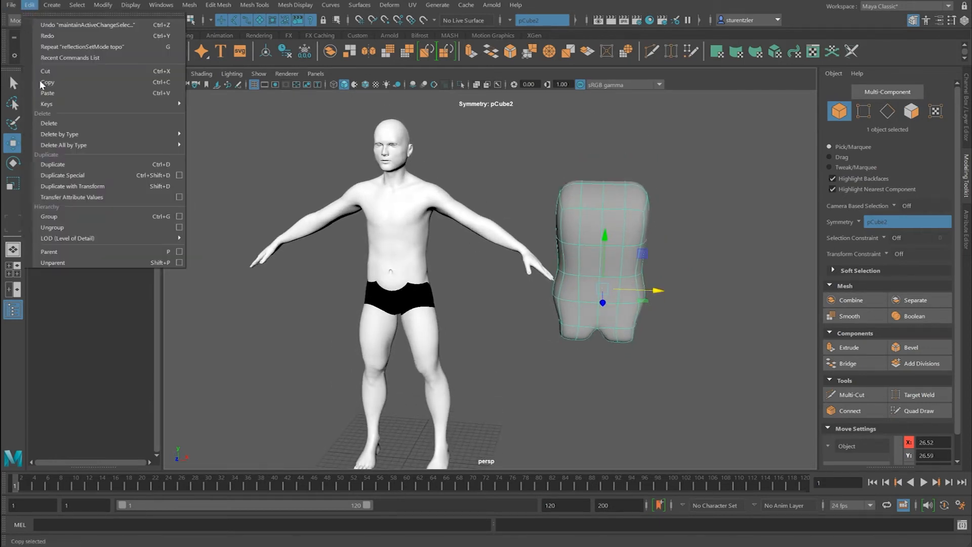
{"action": "mouse_move", "coordinate": [52, 163]}
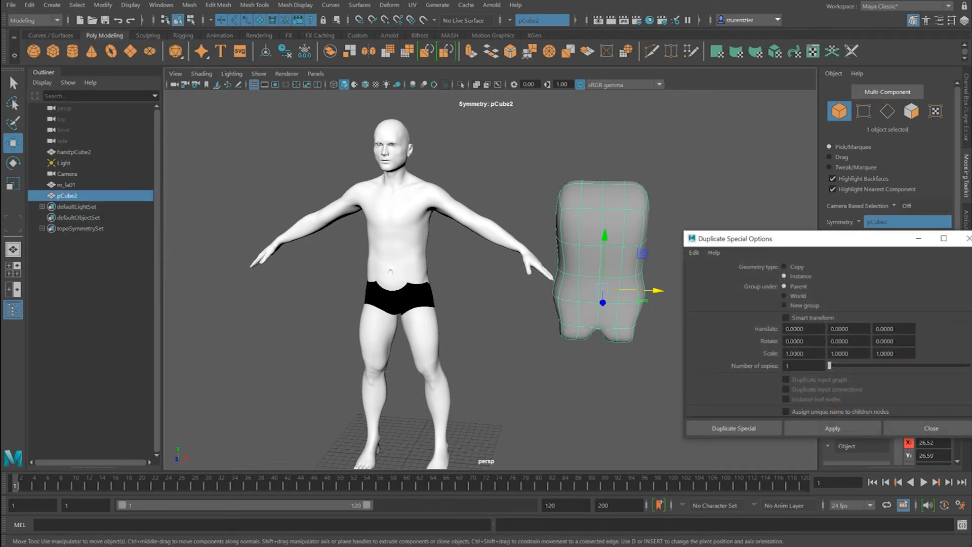
{"action": "mouse_move", "coordinate": [832, 427]}
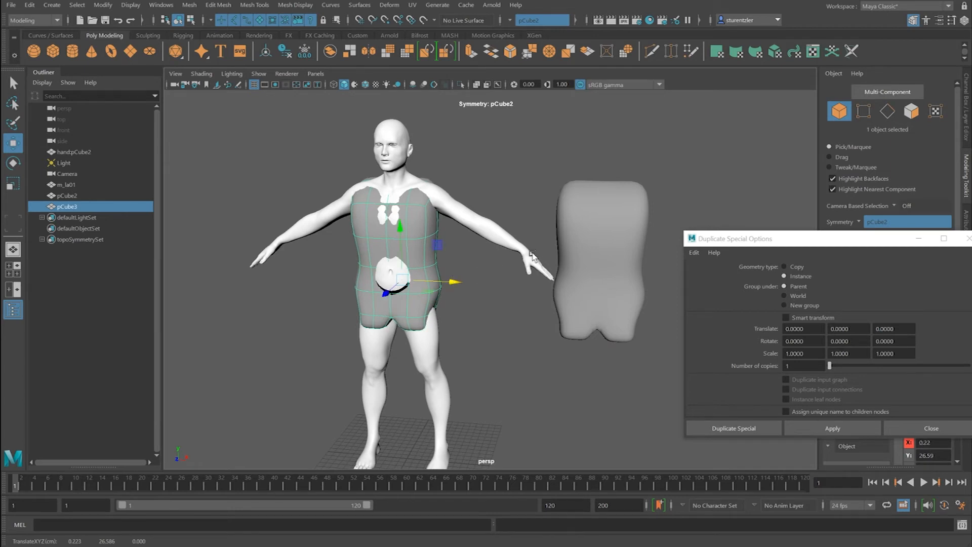
- Finish the instanced duplicate pCube3 of the torso block placed over the character's body
{"action": "left_click", "coordinate": [930, 427]}
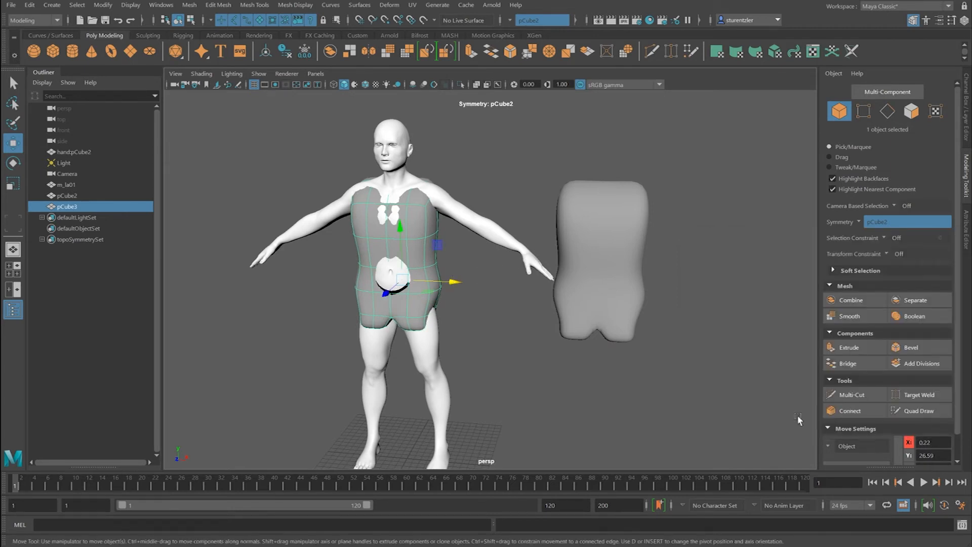
{"action": "mouse_move", "coordinate": [622, 387]}
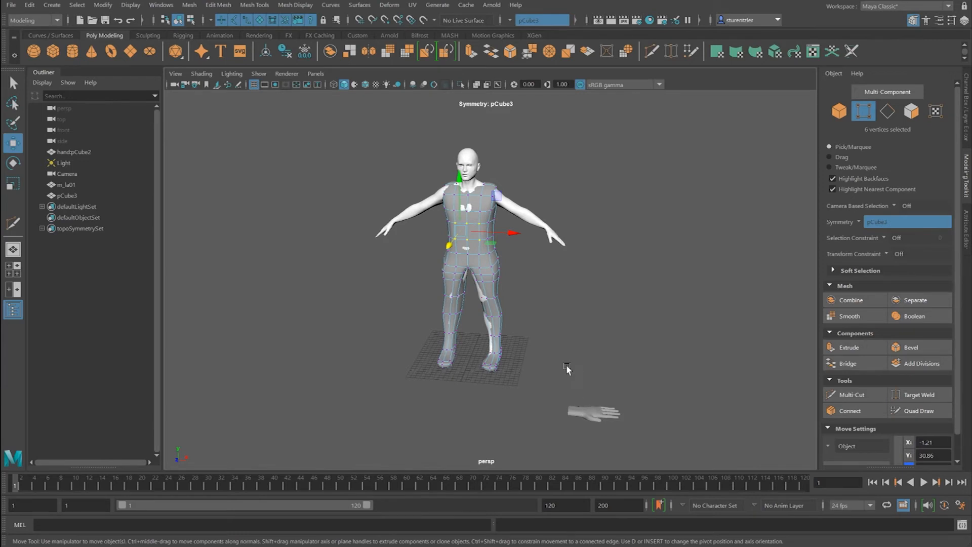
- Extrude a shoulder bulge from pCube3's faces along the reference arm toward the hand mesh
{"action": "scroll", "scroll_direction": "up", "scroll_amount": 3}
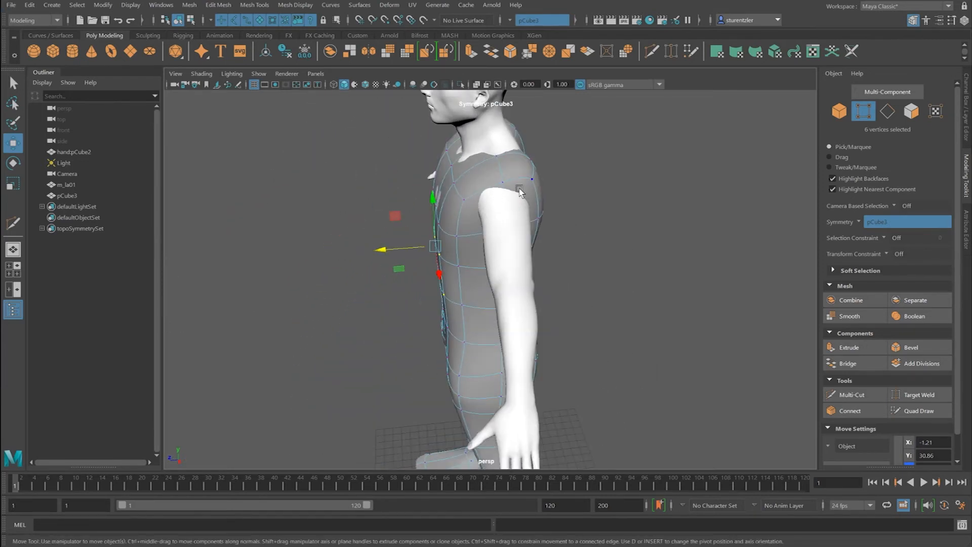
{"action": "right_click", "coordinate": [490, 230]}
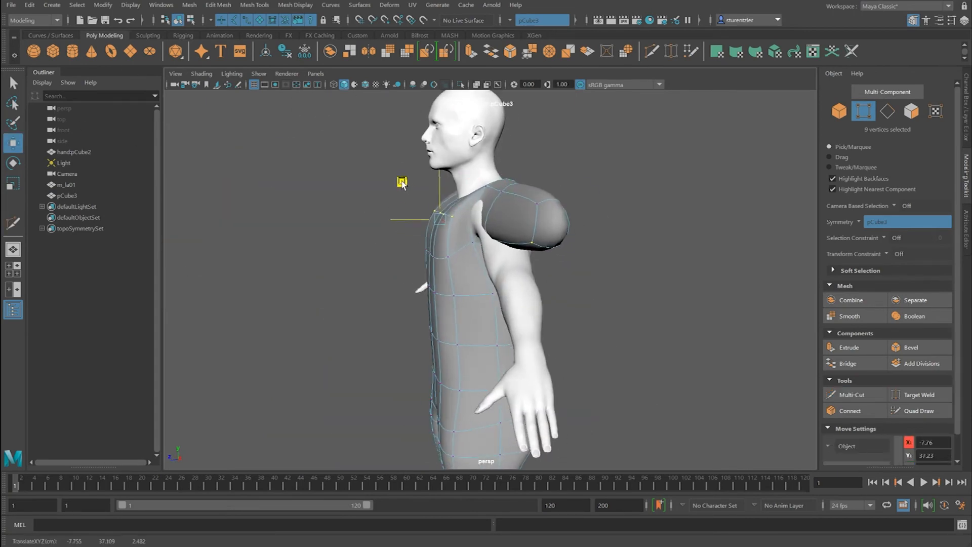
{"action": "right_click", "coordinate": [505, 248]}
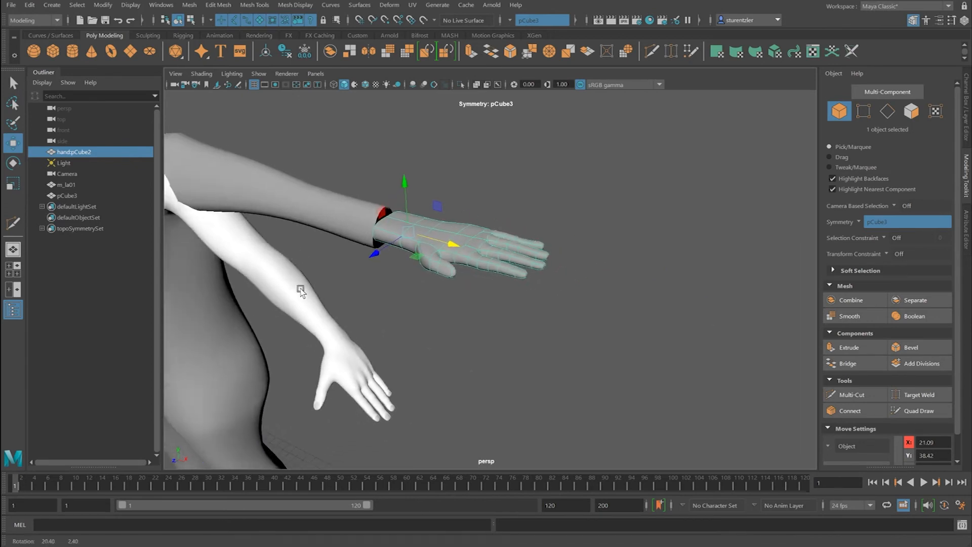
- Combine the hand and body meshes into one mesh, handpCube3
{"action": "left_click", "coordinate": [66, 195]}
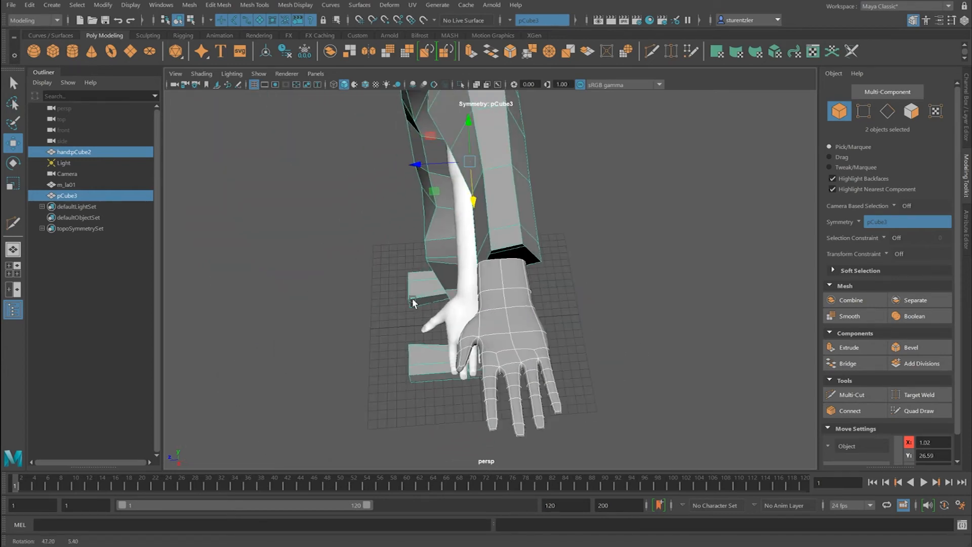
{"action": "left_click", "coordinate": [190, 5]}
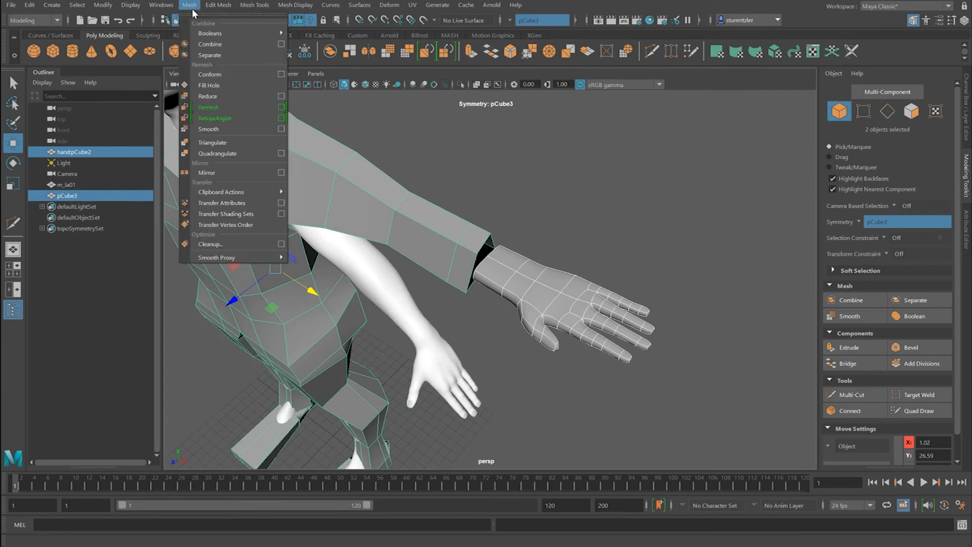
{"action": "left_click", "coordinate": [210, 43]}
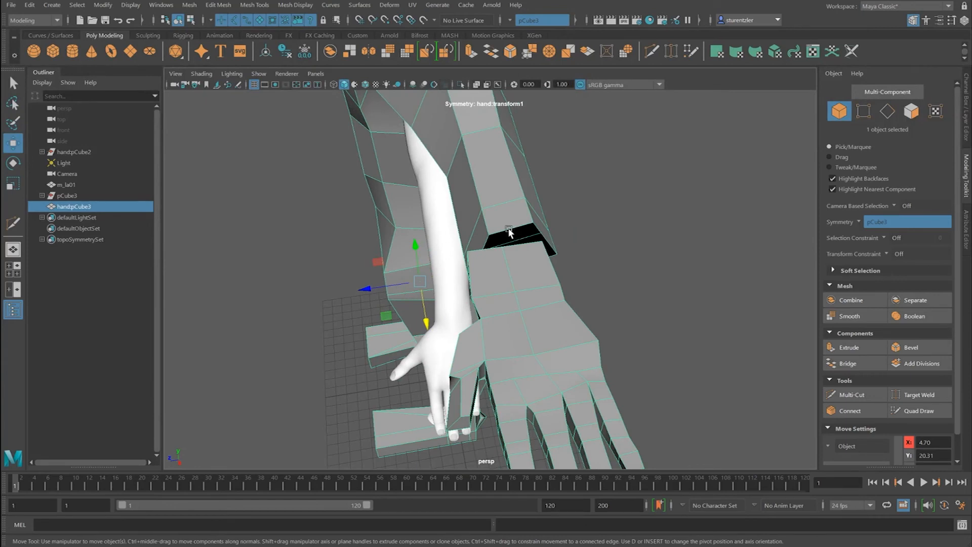
- Bridge the forearm's open-end edges to matching edges across the wrist gap
{"action": "left_click", "coordinate": [512, 225]}
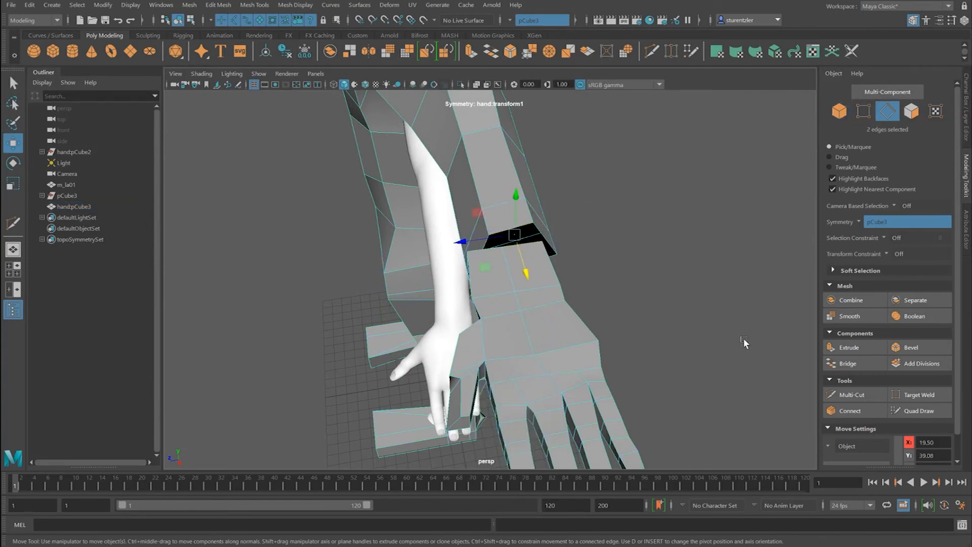
{"action": "left_click", "coordinate": [846, 362]}
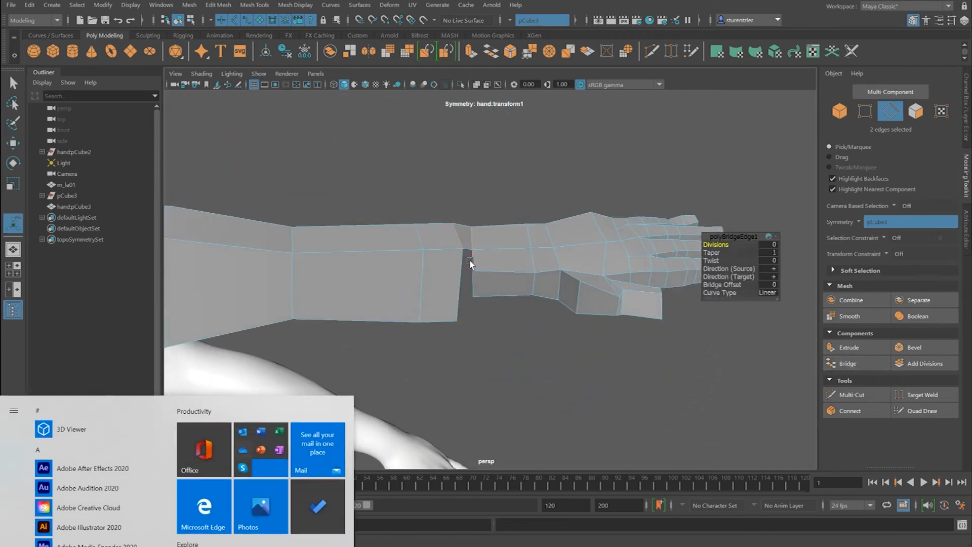
{"action": "left_click", "coordinate": [484, 261]}
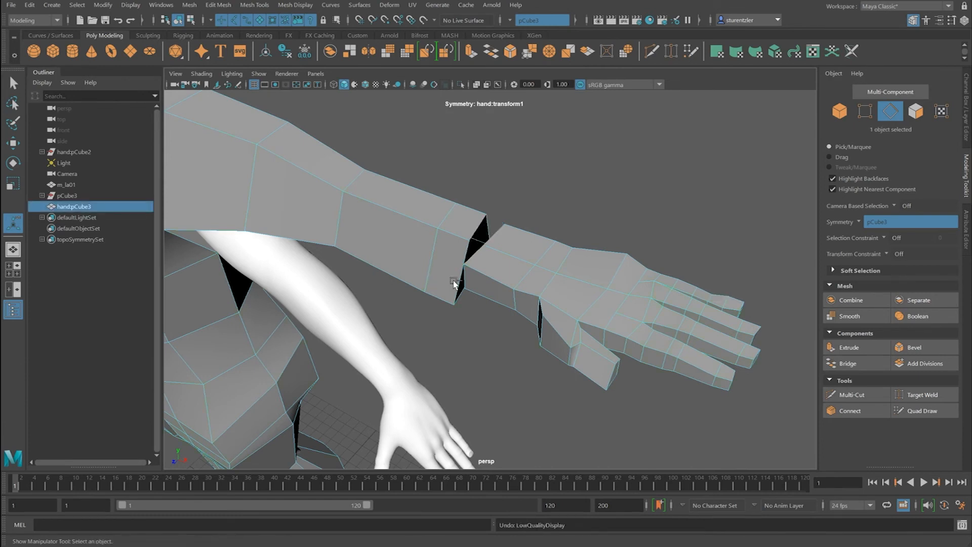
- Undo the combine and bridge so handpCube2 sits separate at the forearm's open end
{"action": "left_click", "coordinate": [849, 300]}
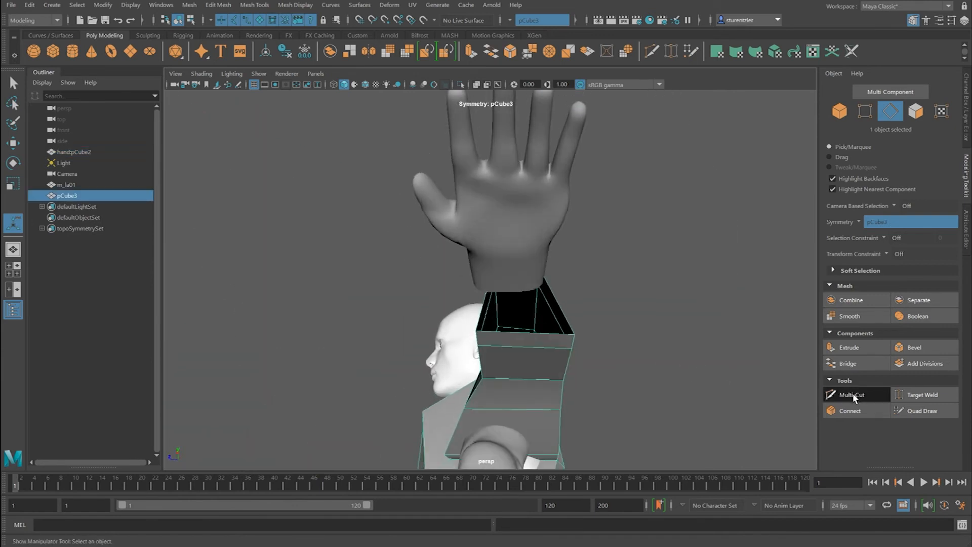
{"action": "left_click", "coordinate": [853, 394]}
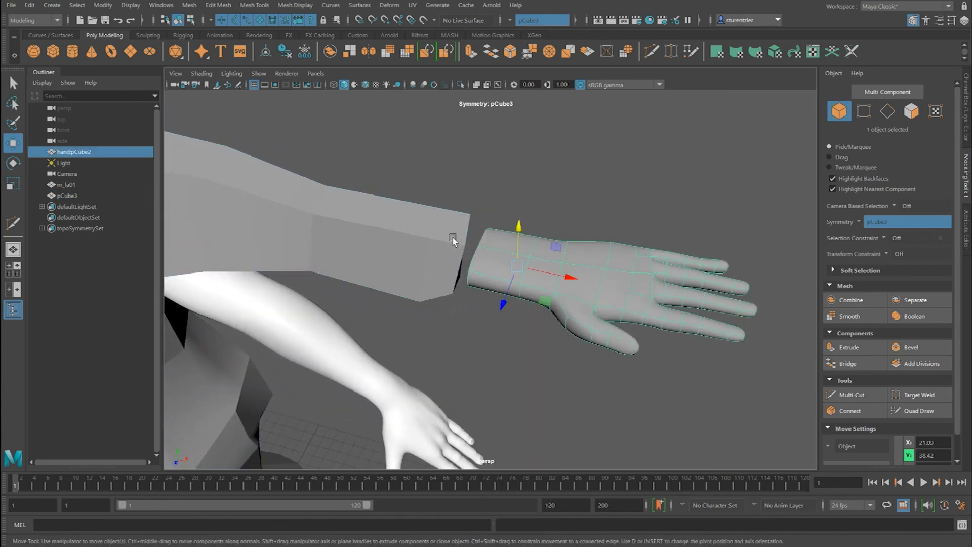
- Combine the hand and body meshes into a single object again
{"action": "left_click", "coordinate": [67, 196]}
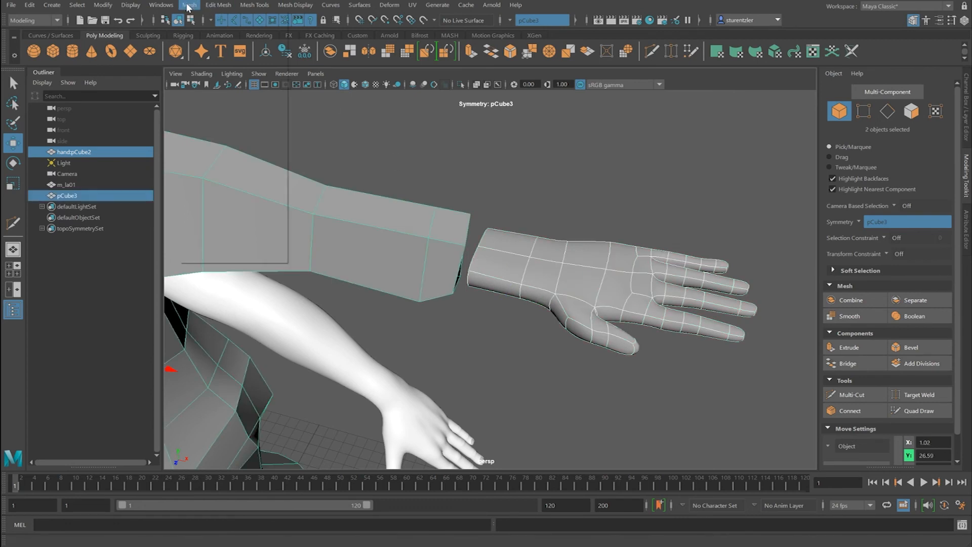
{"action": "left_click", "coordinate": [851, 299]}
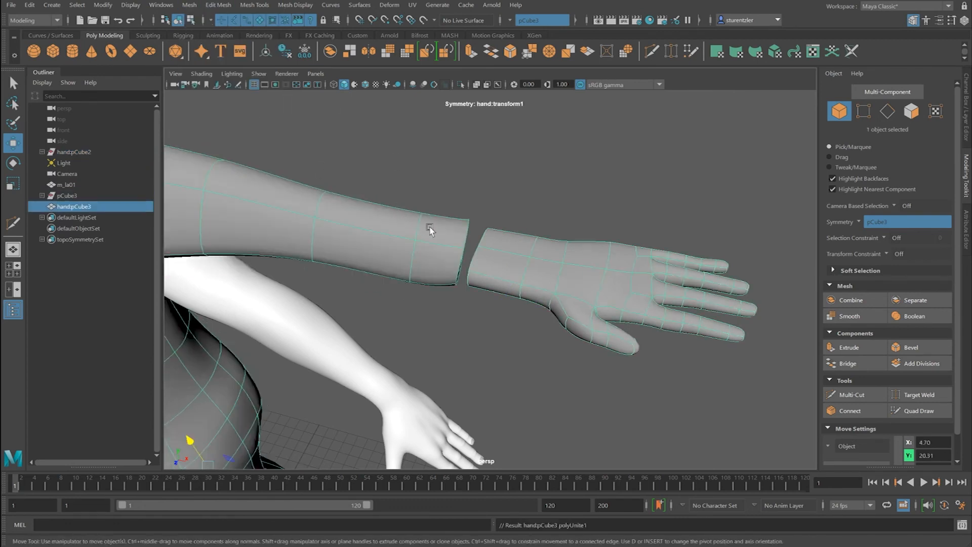
{"action": "key", "text": "1"}
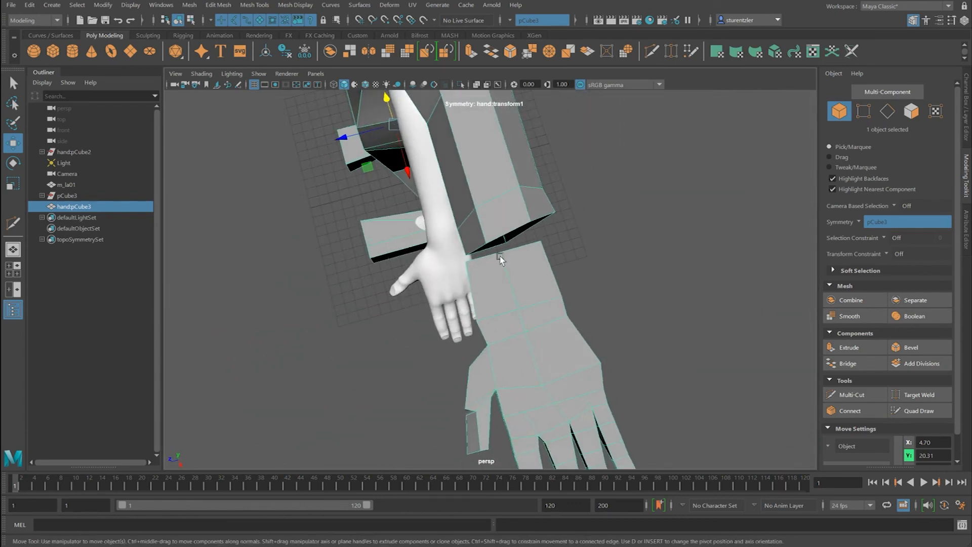
{"action": "mouse_move", "coordinate": [515, 216]}
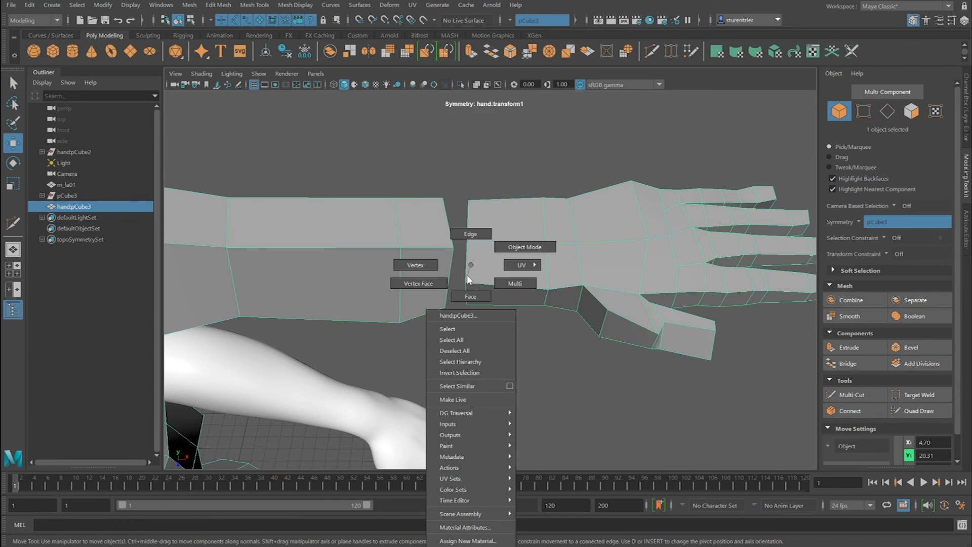
- Bridge the wrist edges to close the gap between forearm and hand, forming pCube4
{"action": "left_click", "coordinate": [471, 234]}
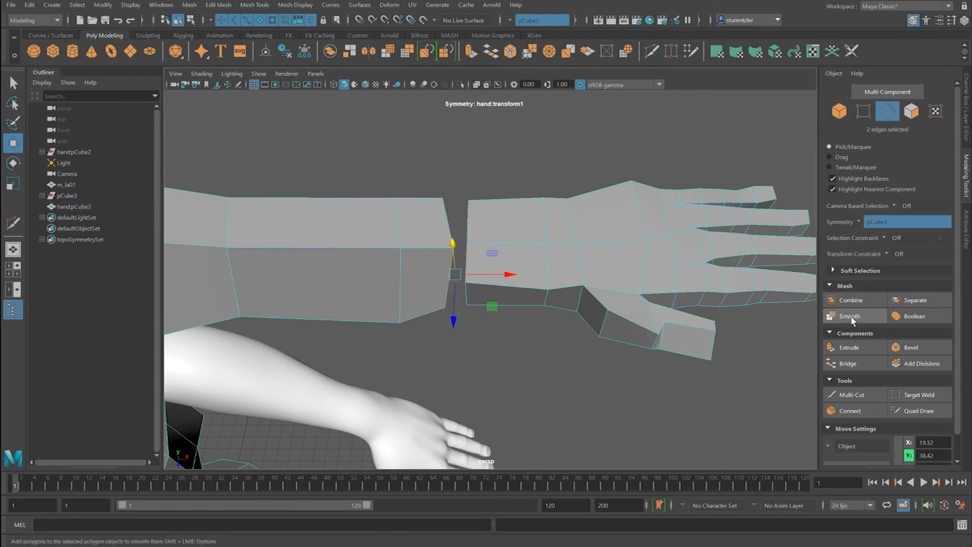
{"action": "left_click", "coordinate": [846, 362]}
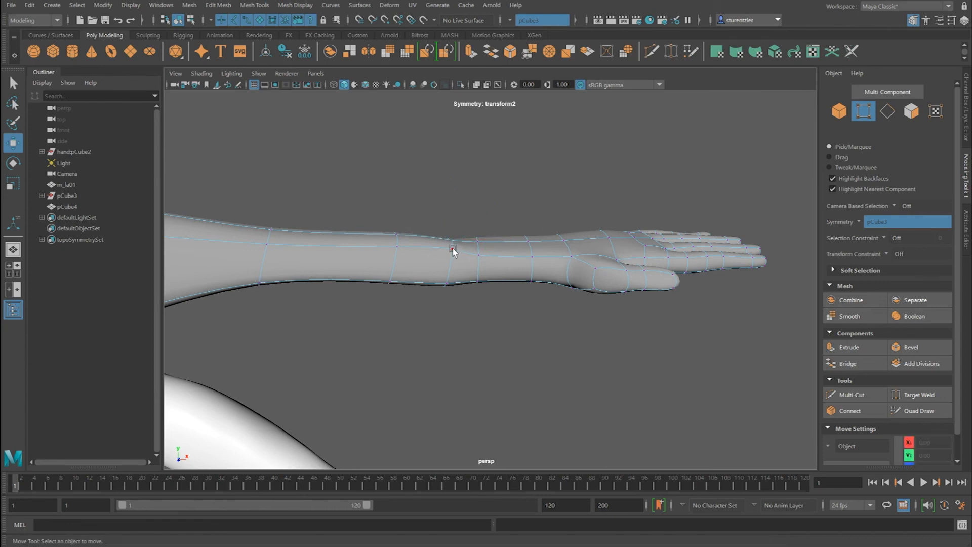
{"action": "left_click", "coordinate": [453, 249]}
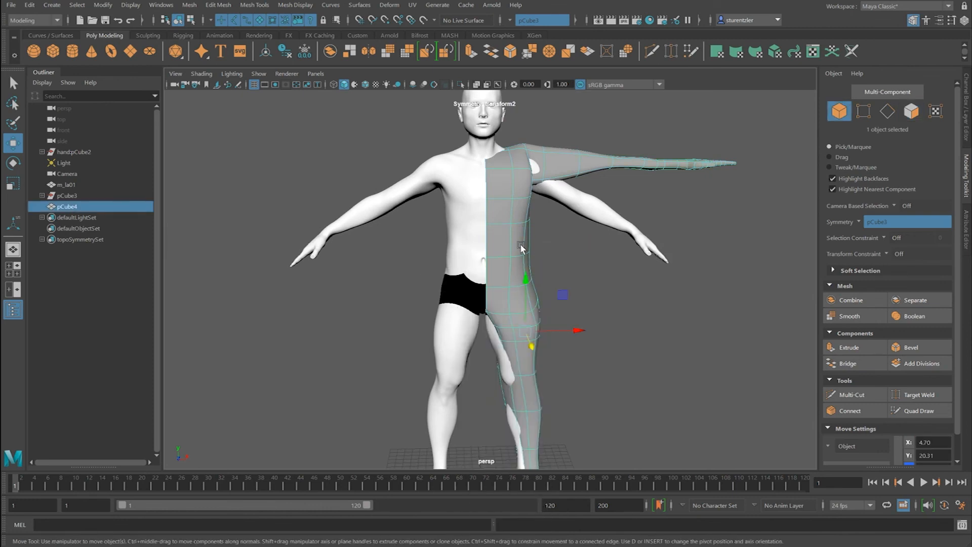
{"action": "mouse_move", "coordinate": [189, 5]}
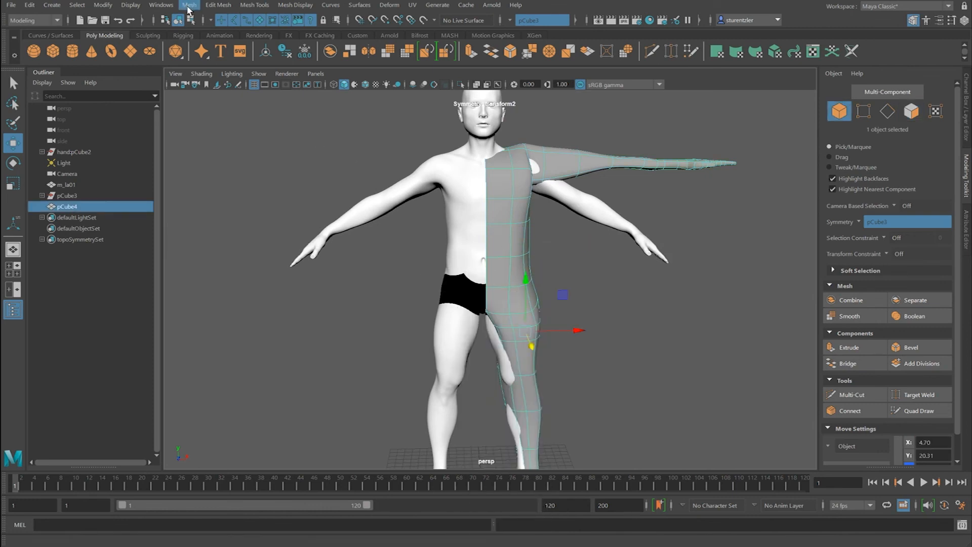
- Mirror half-body pCube4 into a full body with both arms and set Symmetry to Topology
{"action": "left_click", "coordinate": [189, 5]}
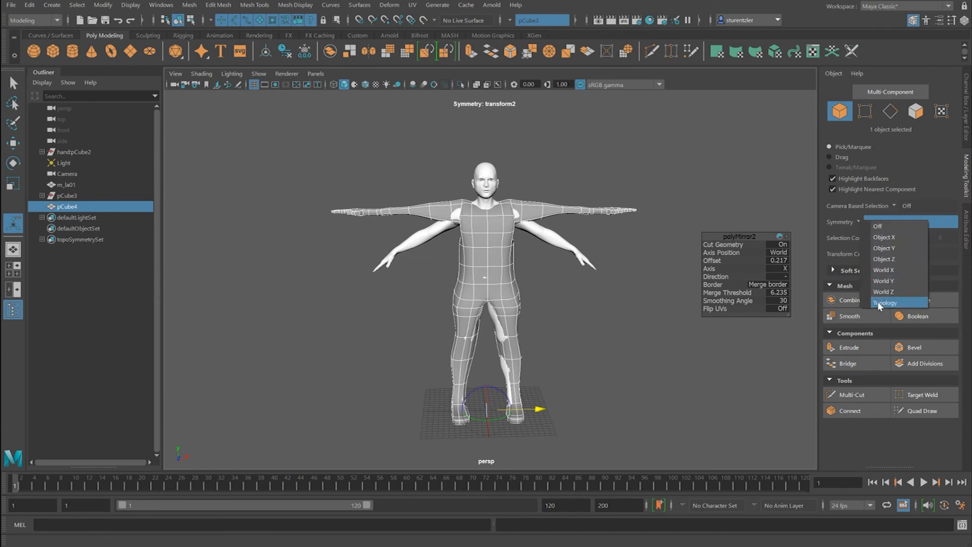
{"action": "left_click", "coordinate": [885, 303]}
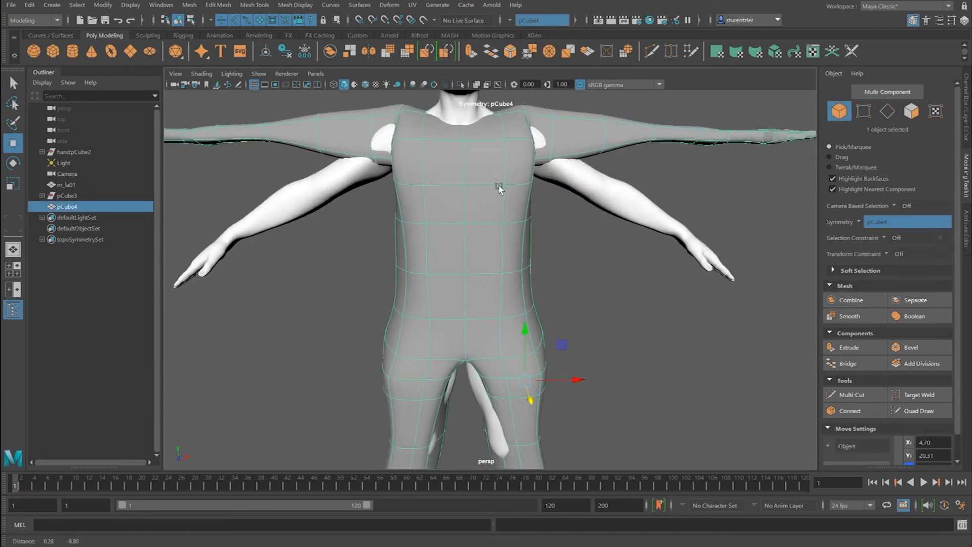